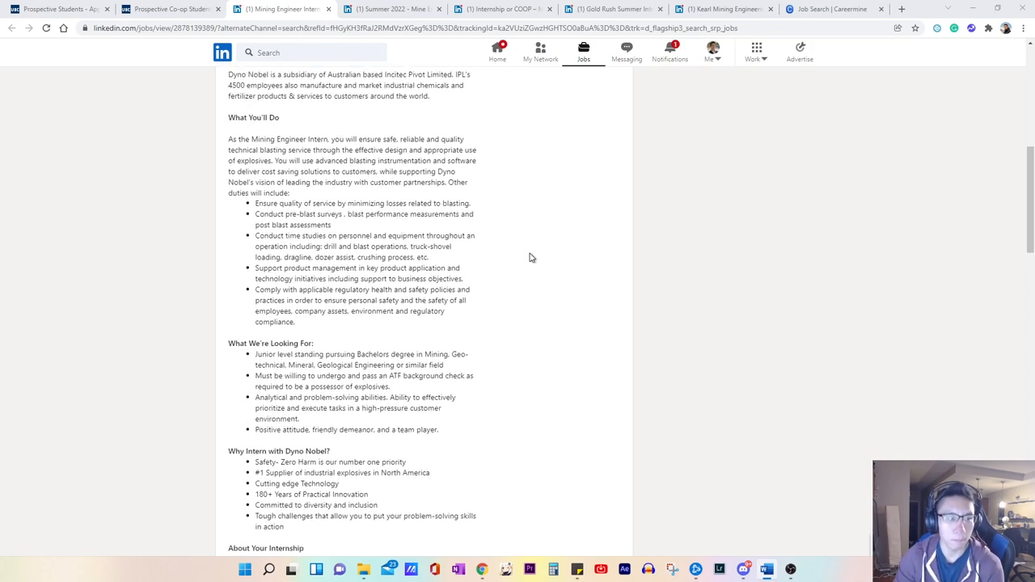
# Step: Highlight the opening duty bullets under What You'll Do
pyautogui.scroll(3)
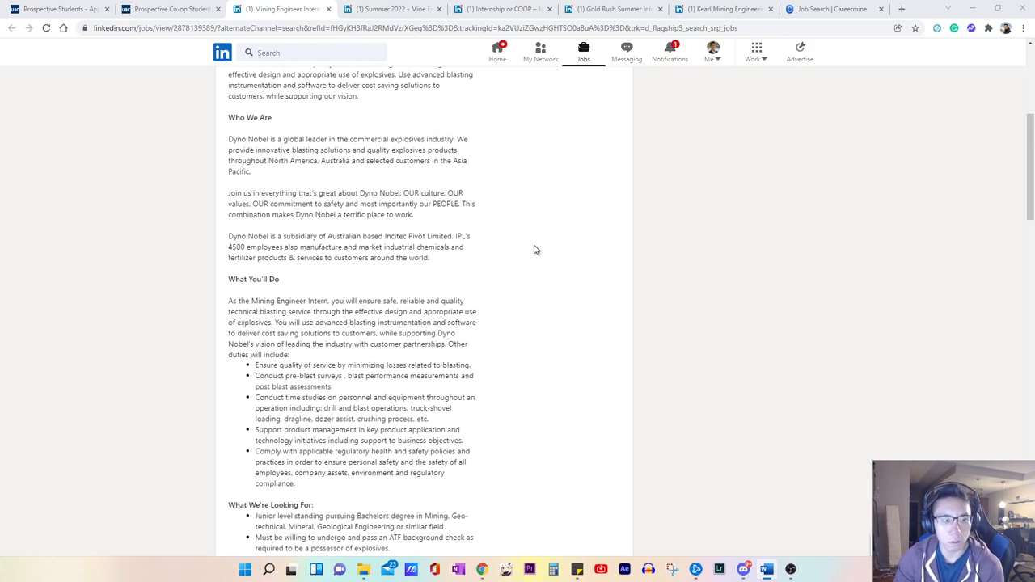
pyautogui.scroll(3)
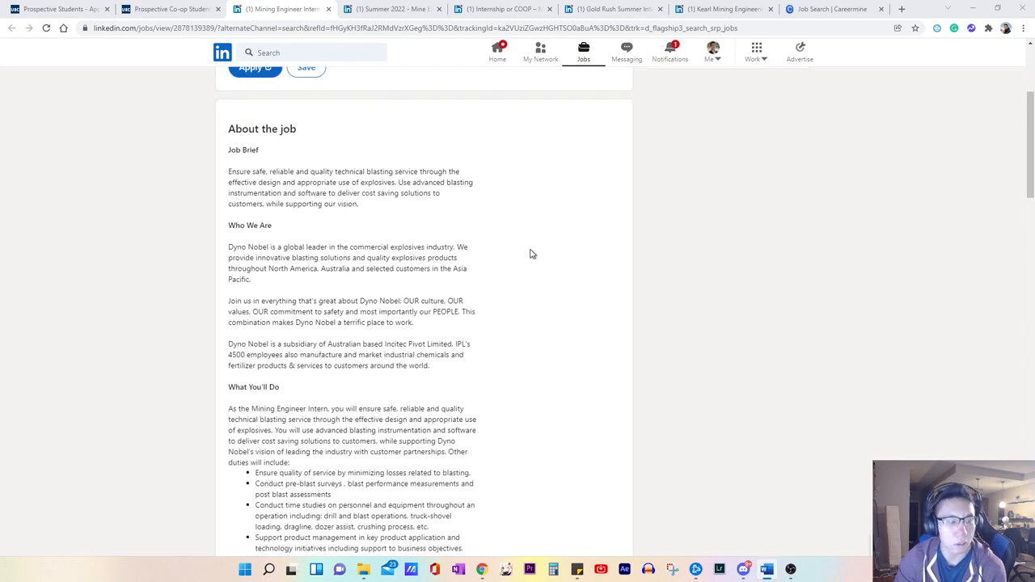
pyautogui.scroll(3)
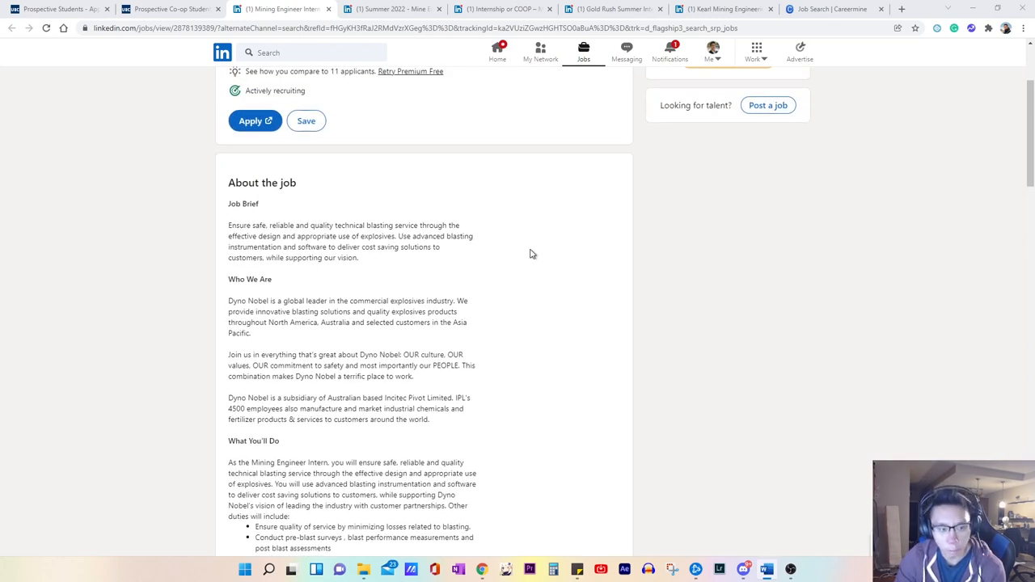
pyautogui.scroll(-3)
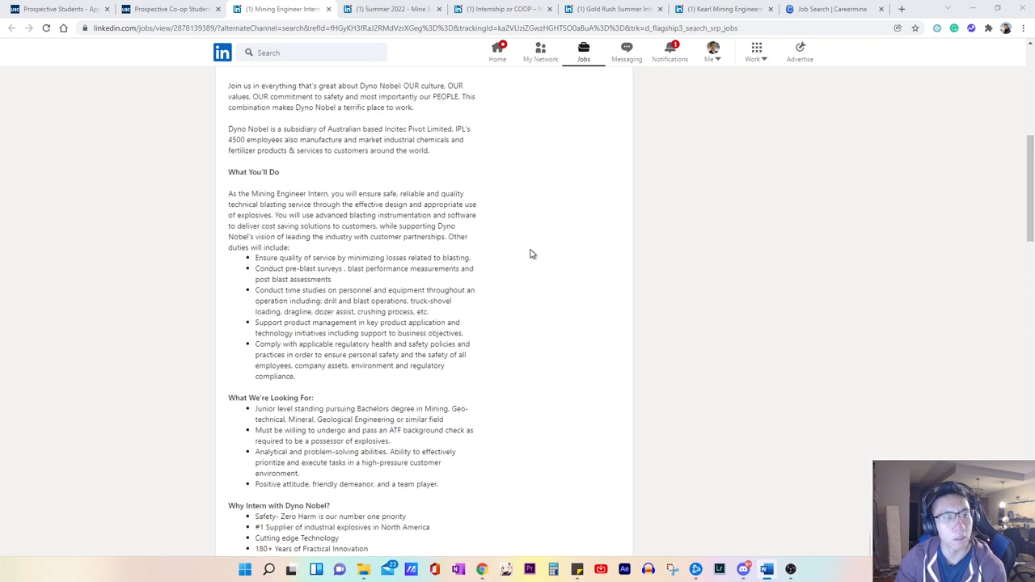
pyautogui.scroll(3)
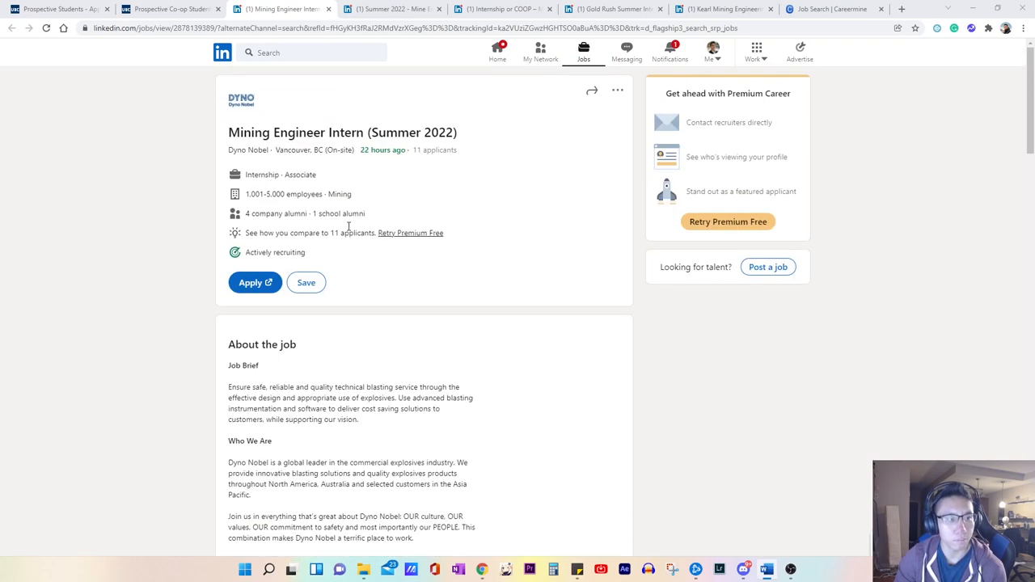
pyautogui.moveTo(239, 132); pyautogui.dragTo(396, 132)
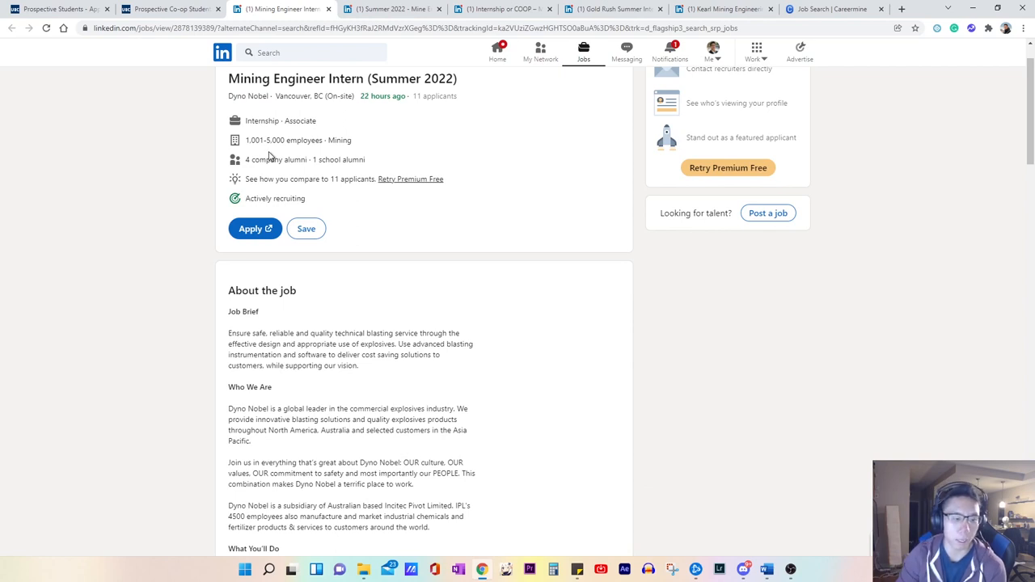
pyautogui.scroll(-3)
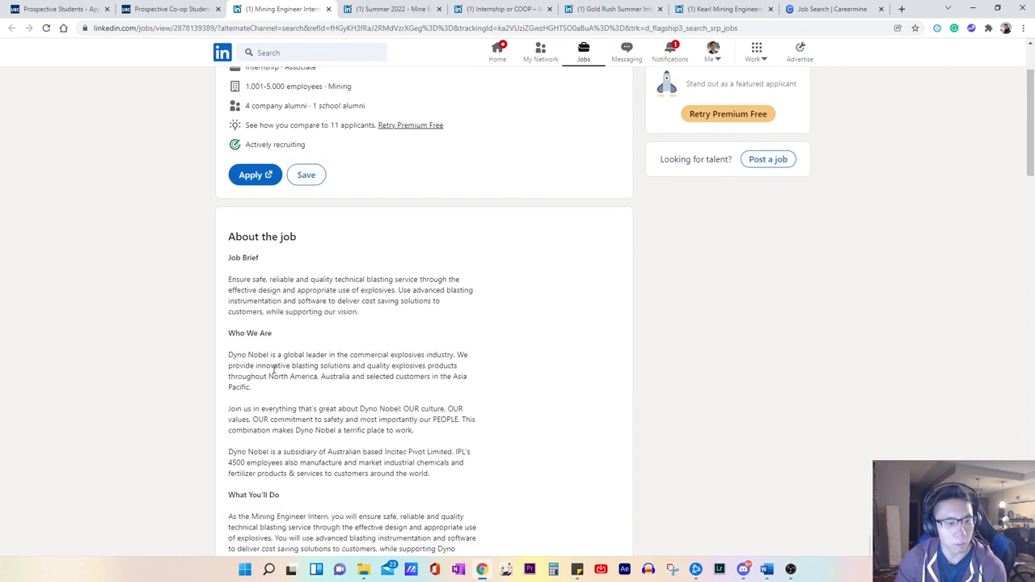
pyautogui.moveTo(228, 354); pyautogui.dragTo(443, 451)
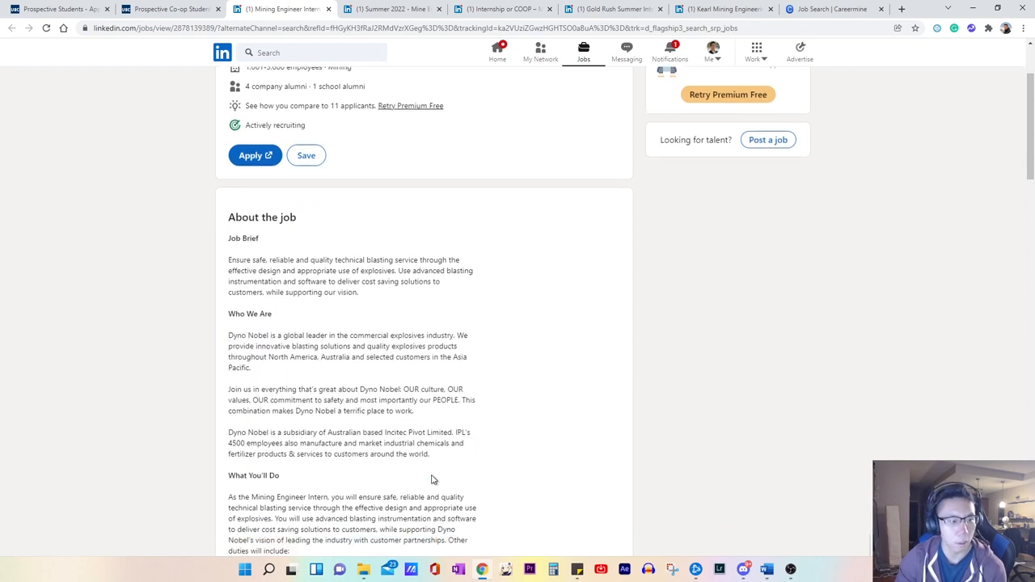
pyautogui.scroll(-3)
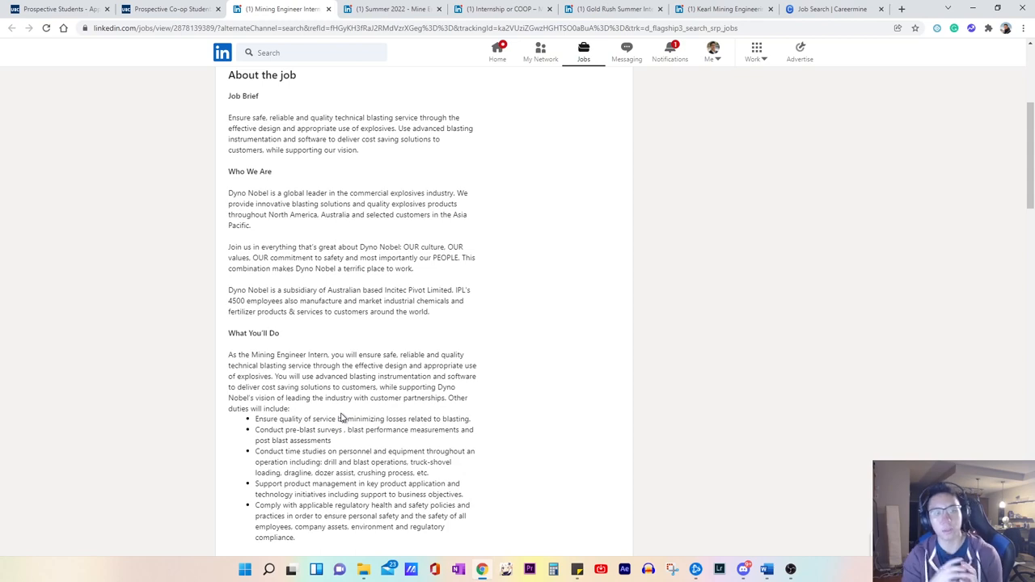
pyautogui.scroll(-3)
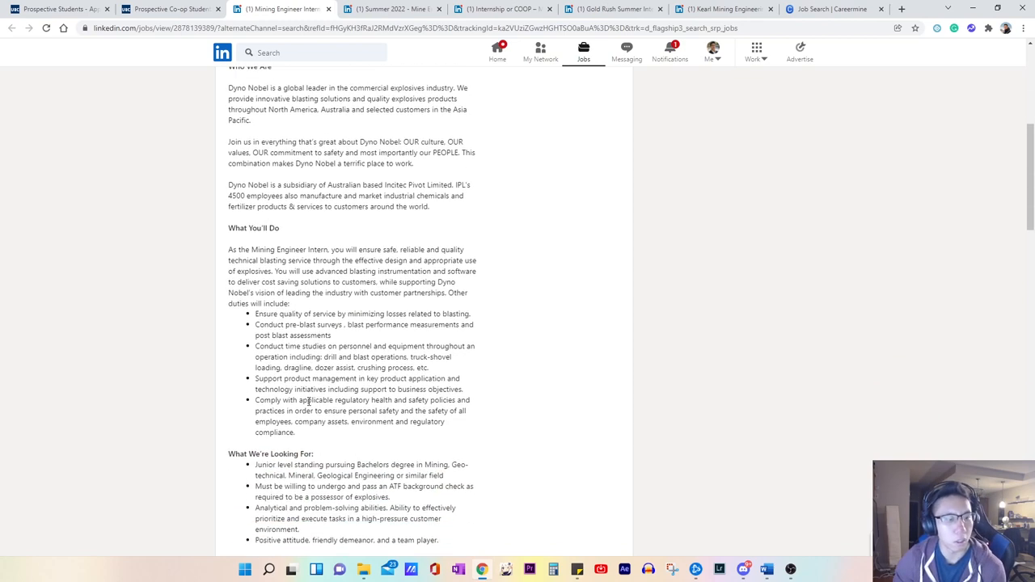
pyautogui.scroll(-3)
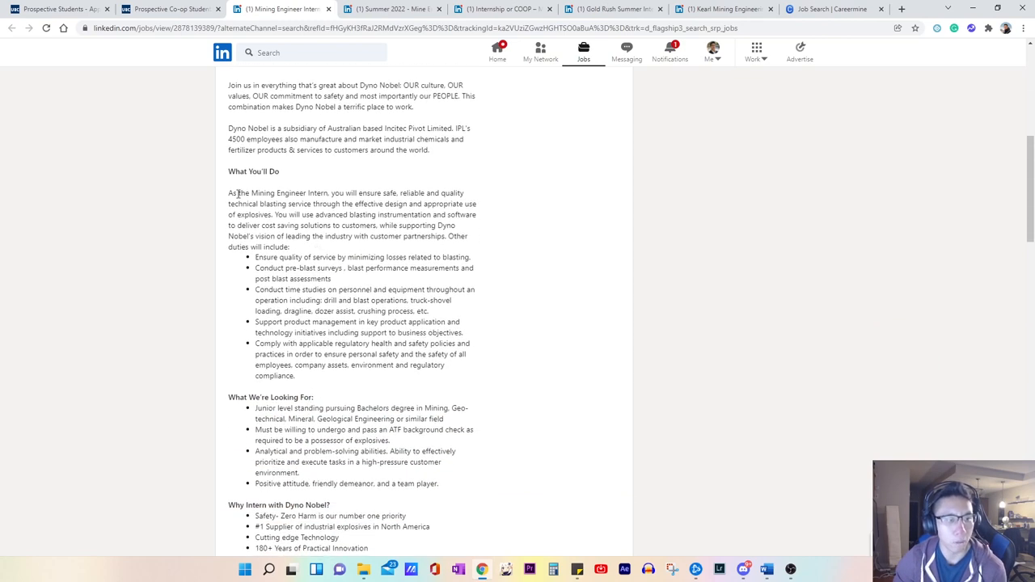
pyautogui.moveTo(236, 192); pyautogui.dragTo(275, 203)
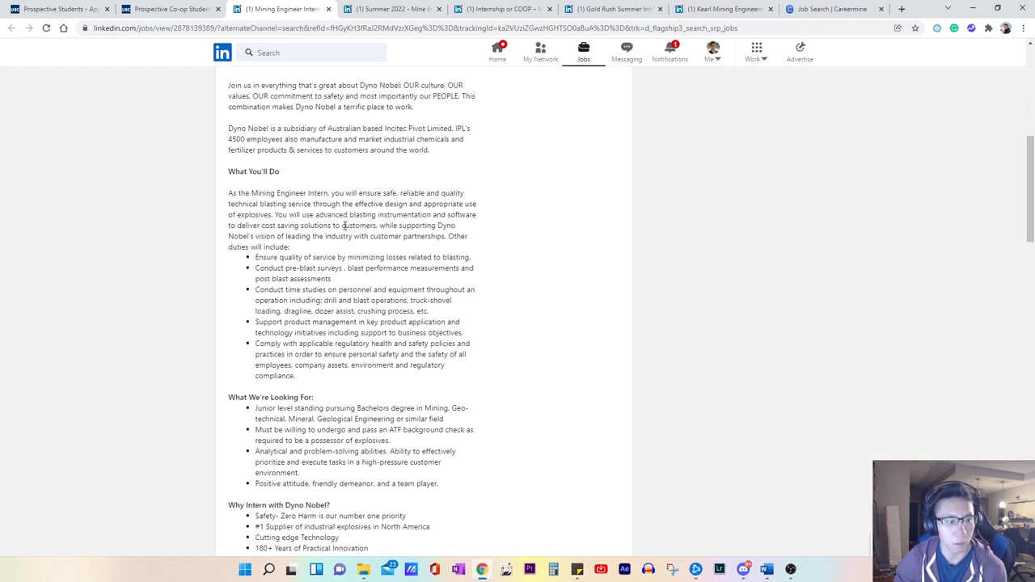
# Step: Highlight the time-studies bullet and the product management duty
pyautogui.scroll(-3)
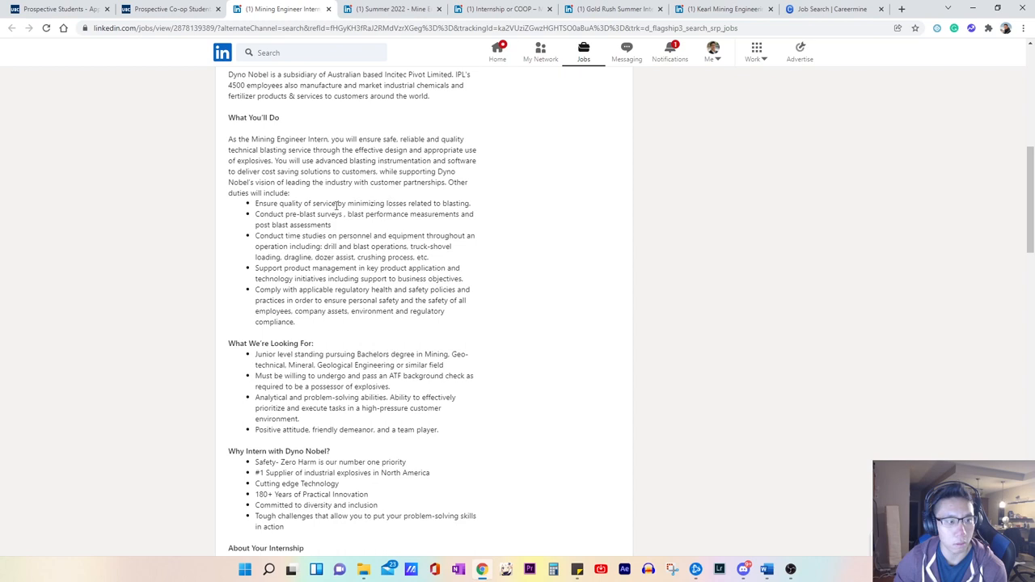
pyautogui.moveTo(279, 234)
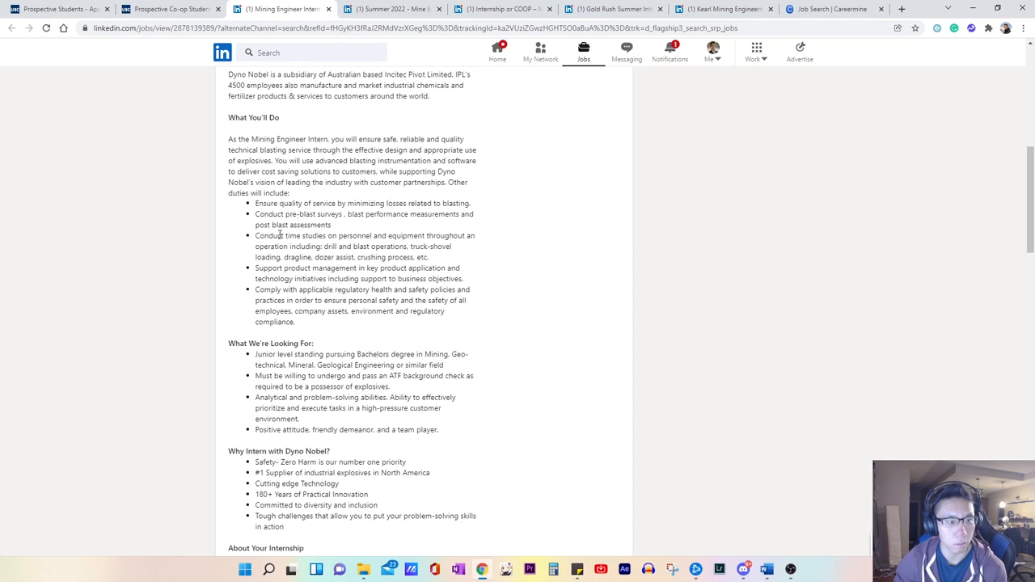
pyautogui.doubleClick(318, 268)
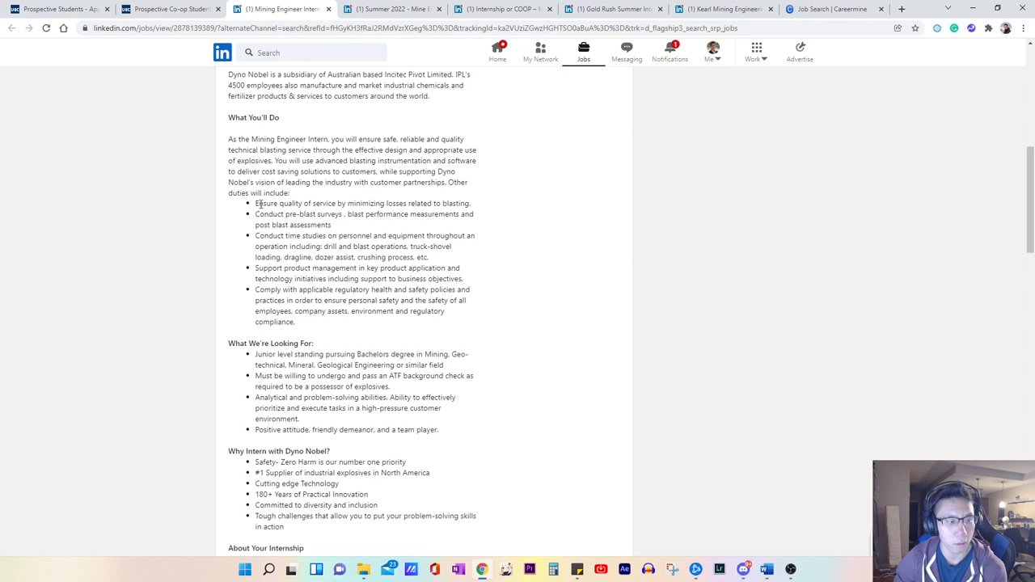
pyautogui.moveTo(256, 203); pyautogui.dragTo(320, 203)
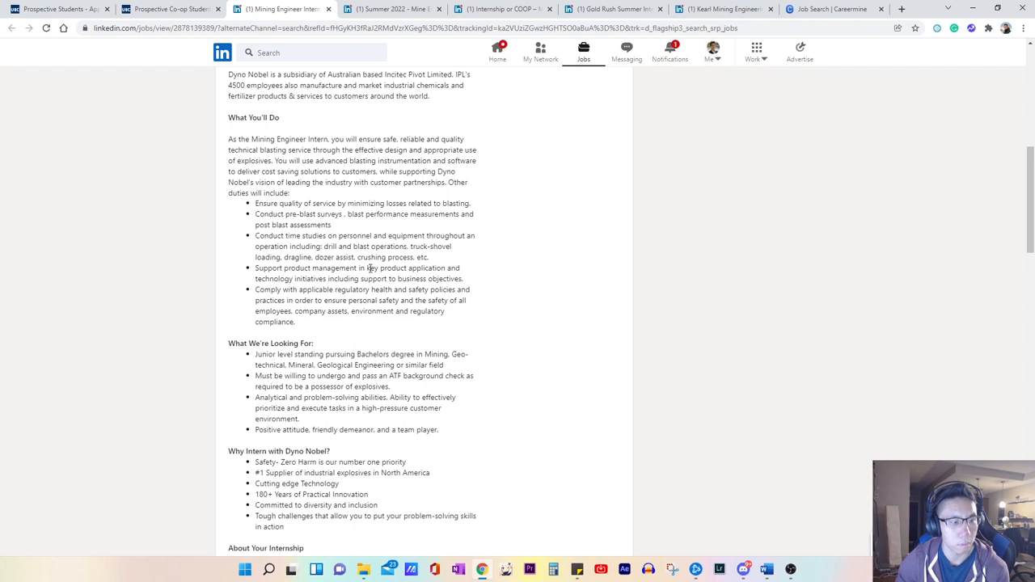
pyautogui.moveTo(400, 278)
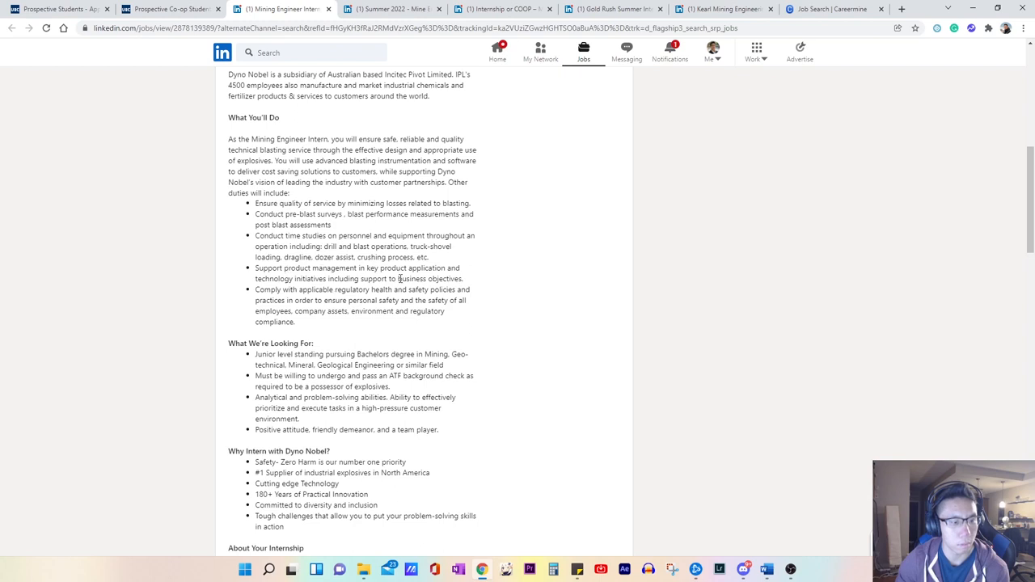
pyautogui.moveTo(254, 267); pyautogui.dragTo(428, 268)
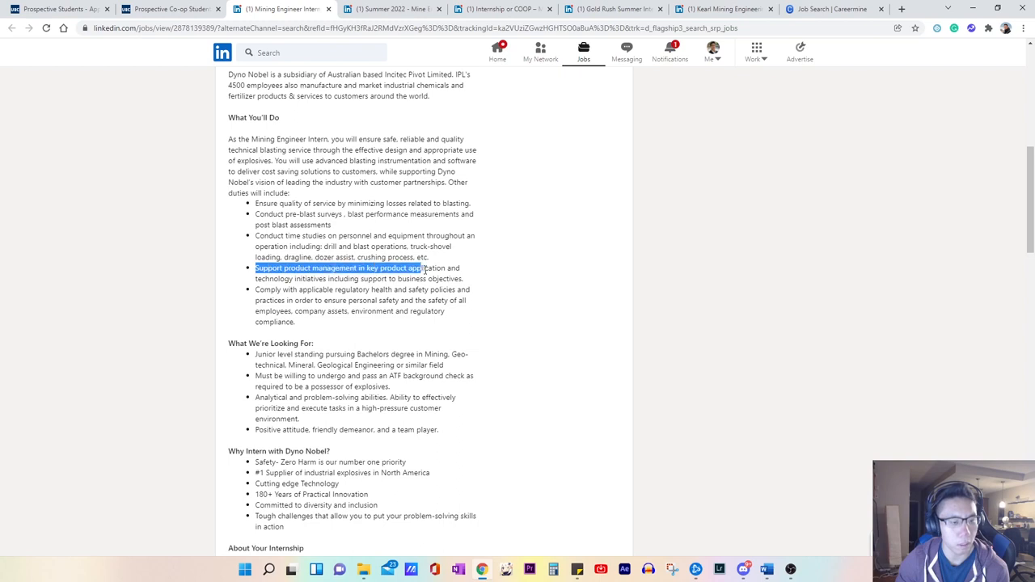
pyautogui.moveTo(424, 268); pyautogui.dragTo(465, 279)
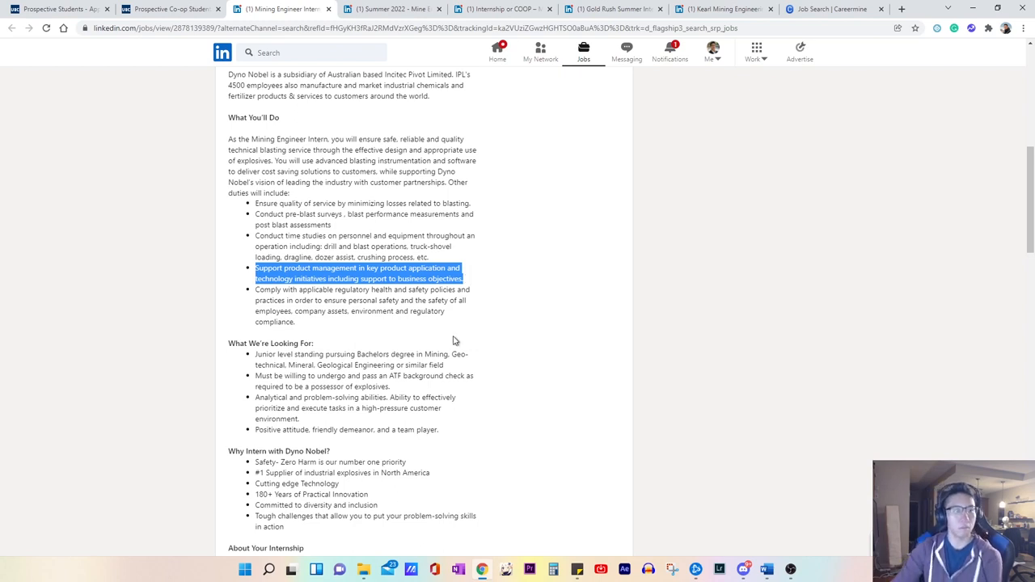
pyautogui.scroll(-3)
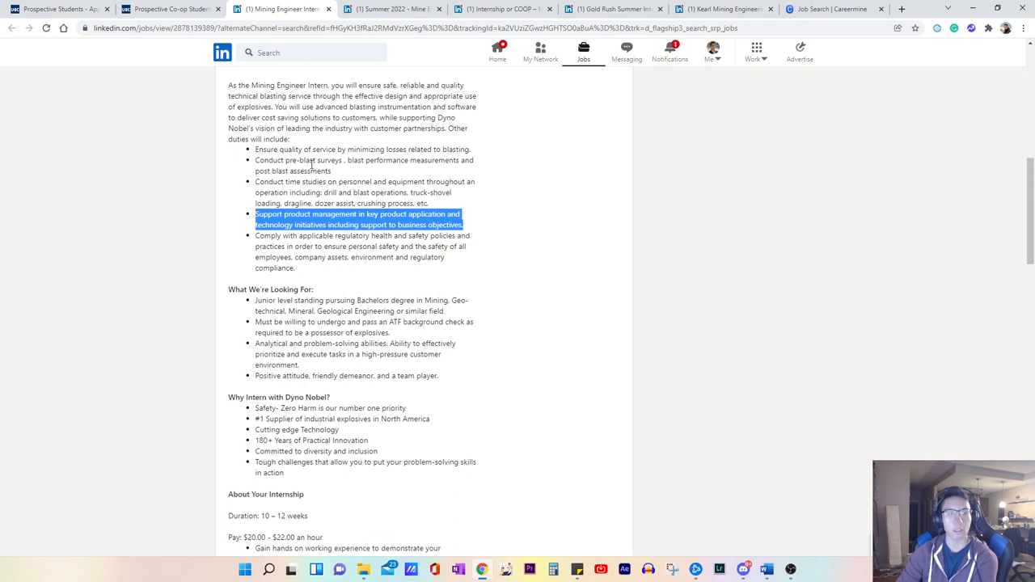
pyautogui.moveTo(396, 160)
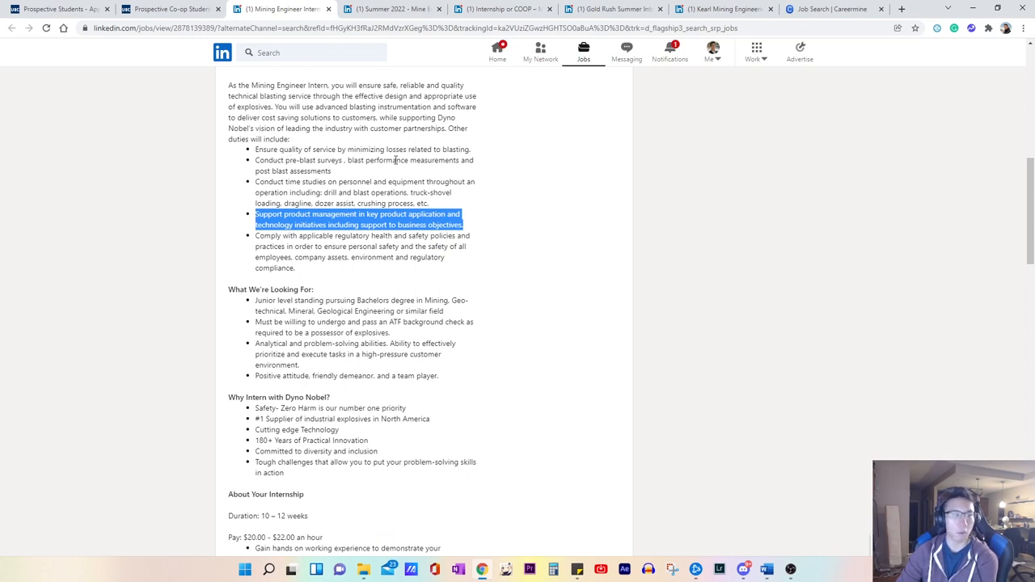
pyautogui.moveTo(300, 177)
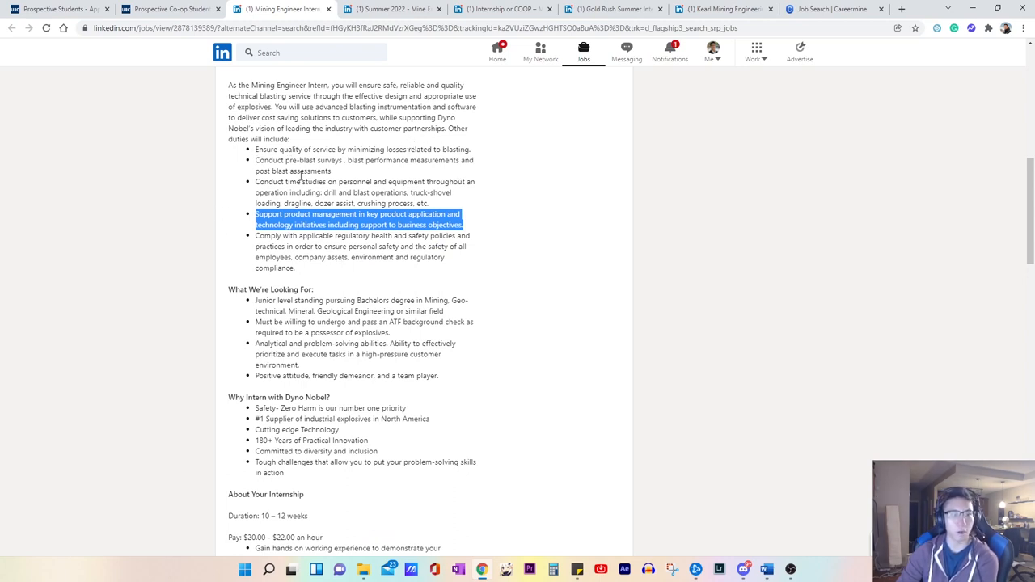
pyautogui.moveTo(304, 257)
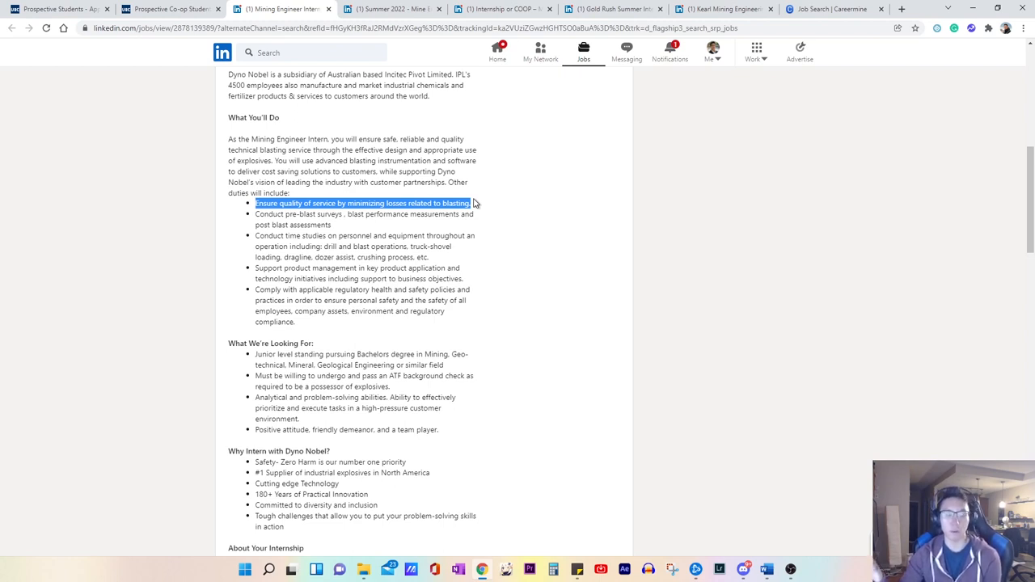
pyautogui.moveTo(486, 239)
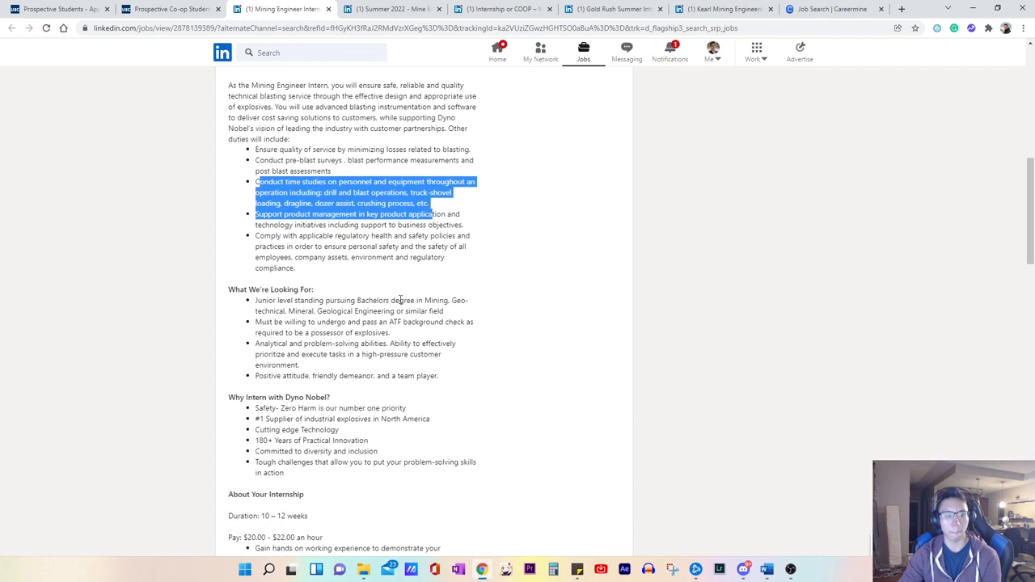
# Step: Highlight the first requirement phrases under What We're Looking For
pyautogui.scroll(-3)
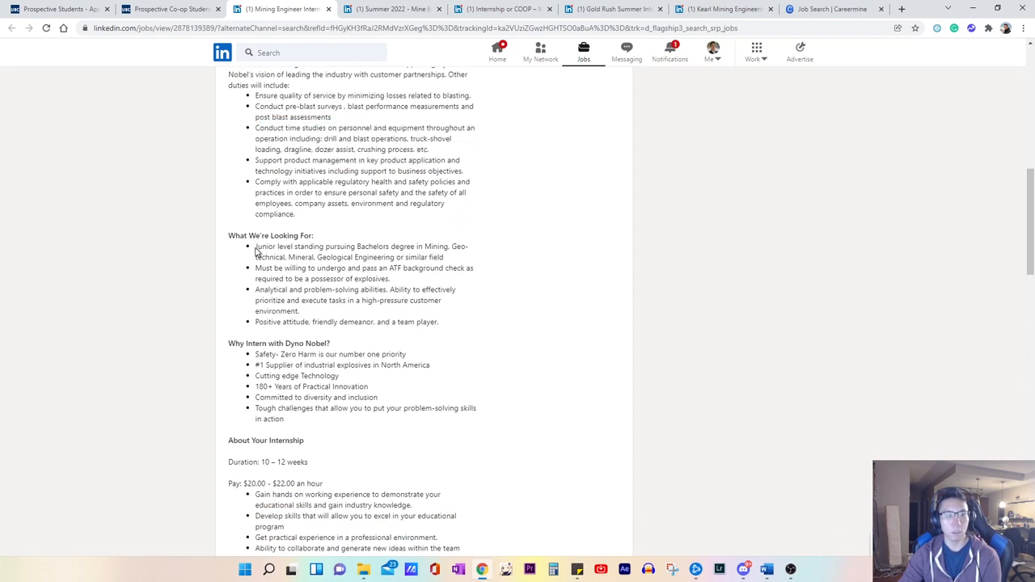
pyautogui.moveTo(254, 246); pyautogui.dragTo(380, 246)
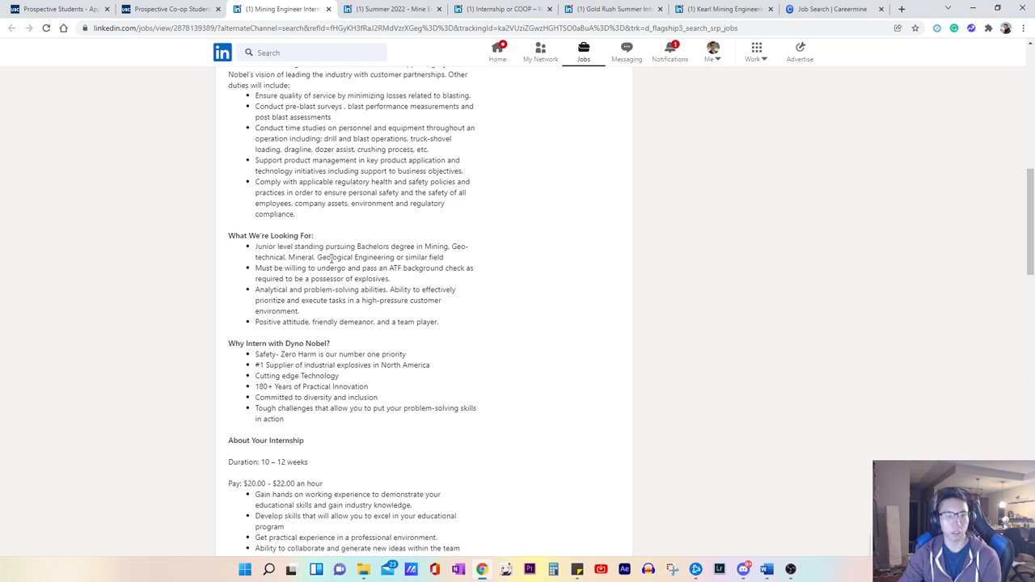
pyautogui.moveTo(389, 267)
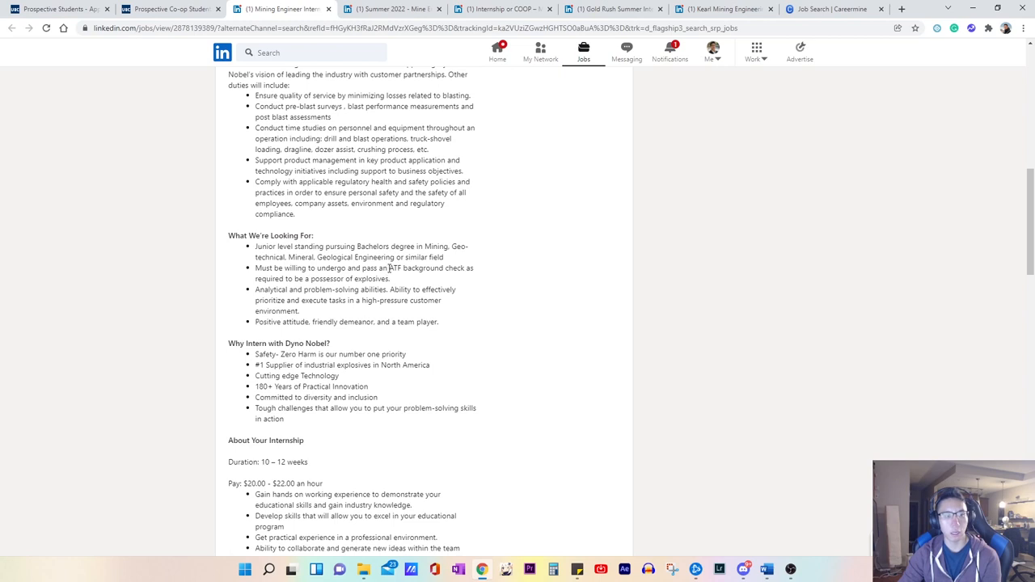
pyautogui.moveTo(391, 267); pyautogui.dragTo(465, 268)
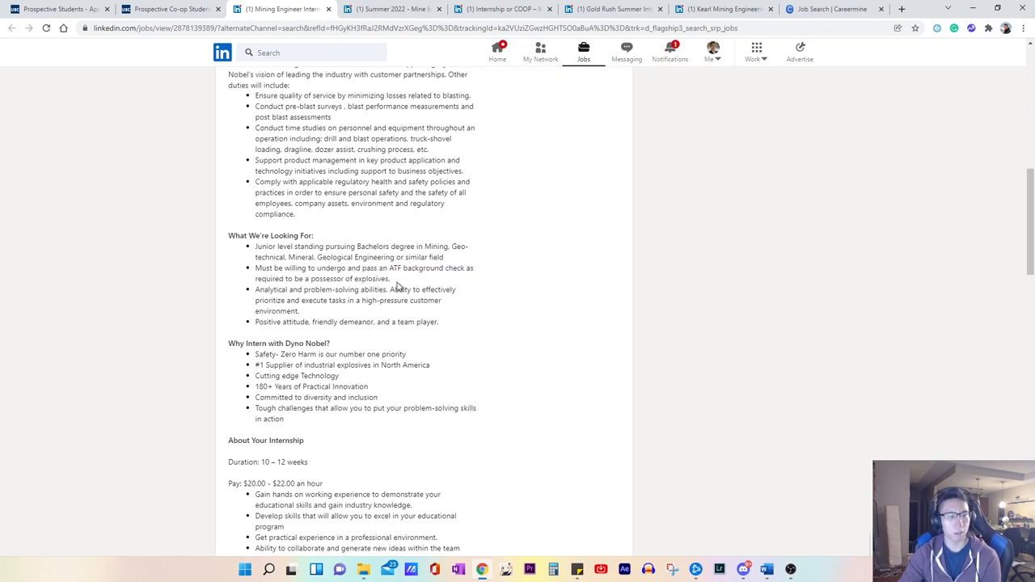
pyautogui.scroll(-3)
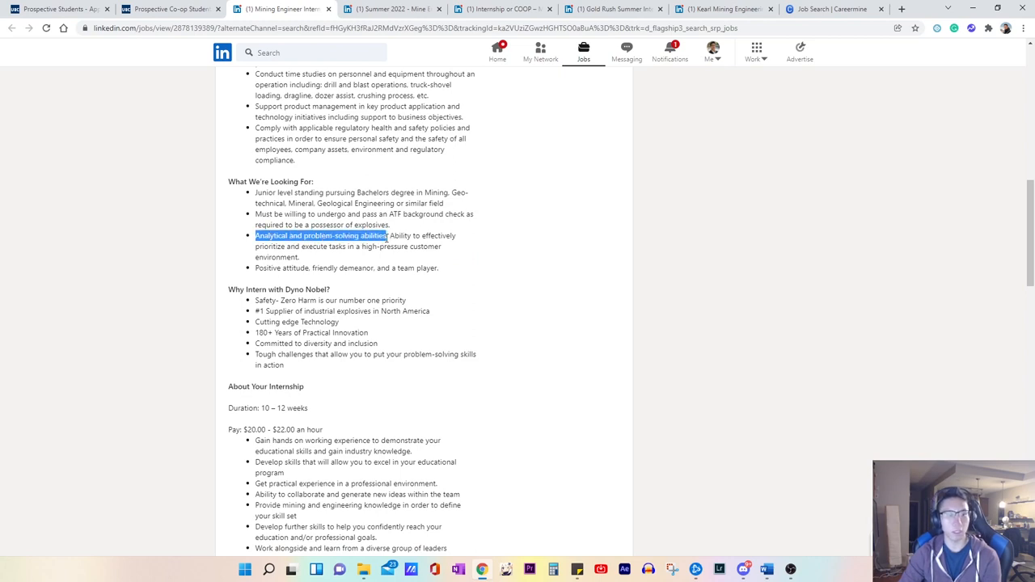
# Step: Highlight the Ability requirement and 'Analytical and problem-solving abilities'
pyautogui.moveTo(388, 236); pyautogui.dragTo(457, 235)
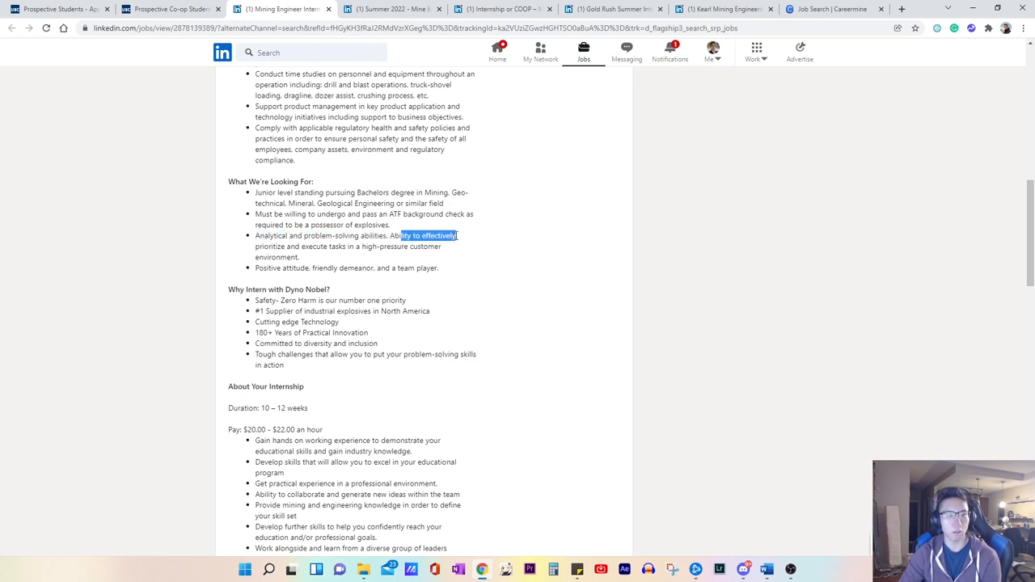
pyautogui.moveTo(455, 235); pyautogui.dragTo(330, 247)
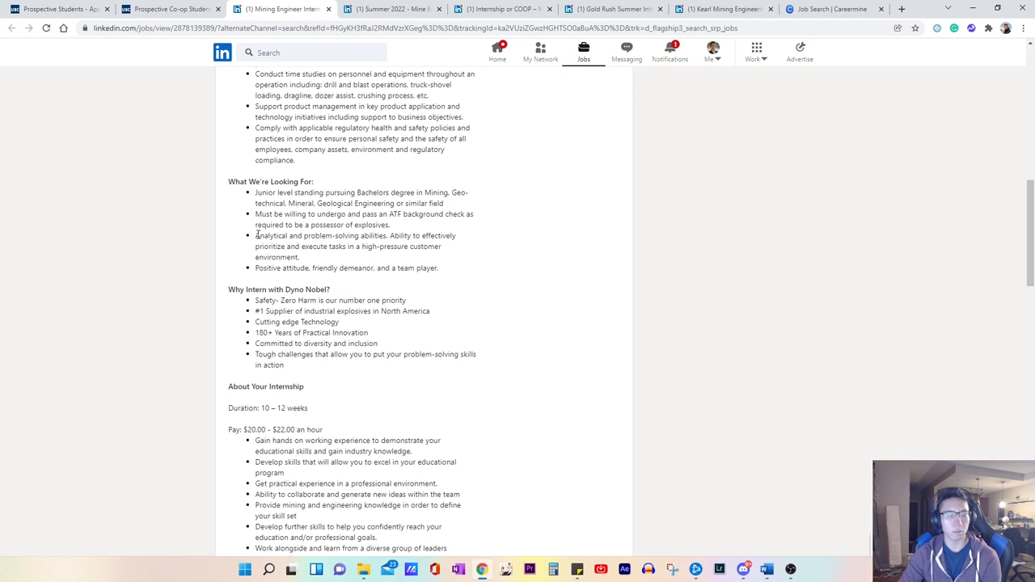
pyautogui.moveTo(254, 235); pyautogui.dragTo(299, 257)
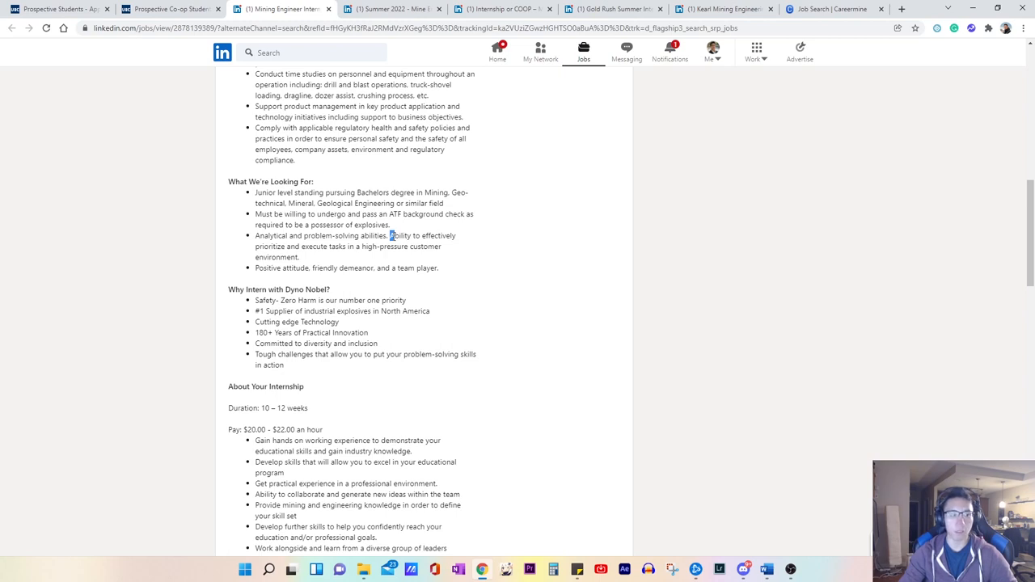
pyautogui.doubleClick(372, 225)
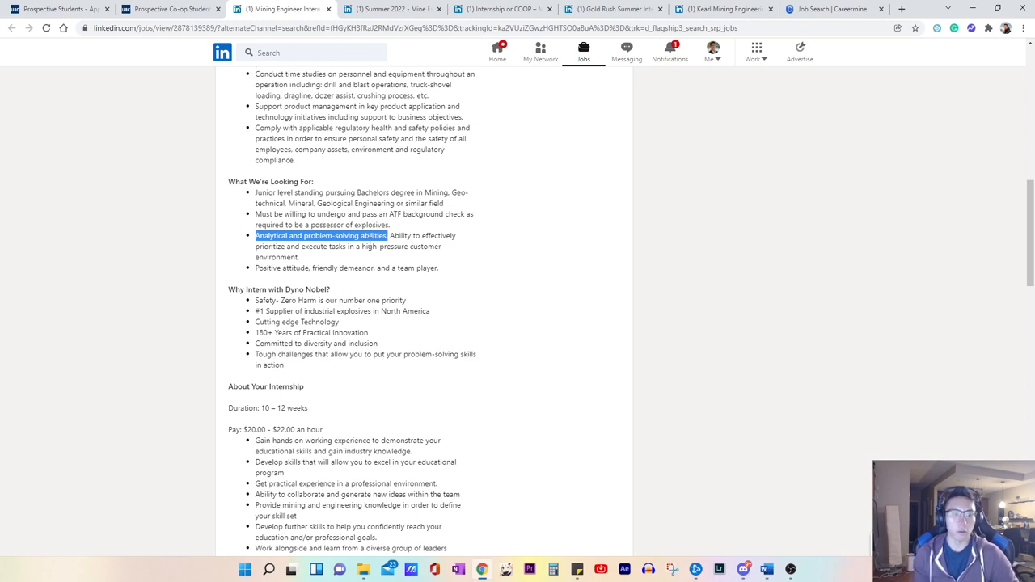
pyautogui.moveTo(290, 261)
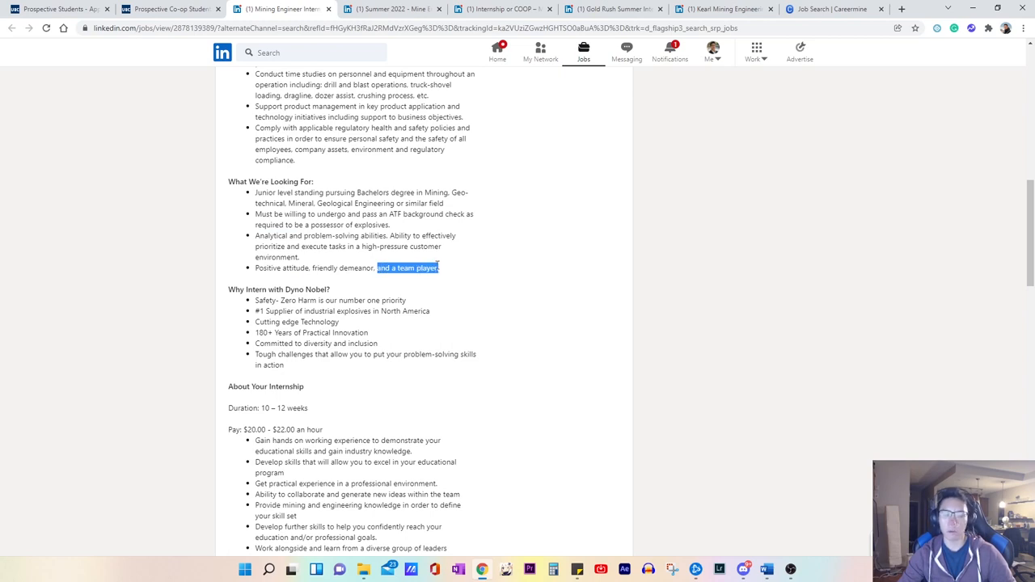
pyautogui.scroll(-3)
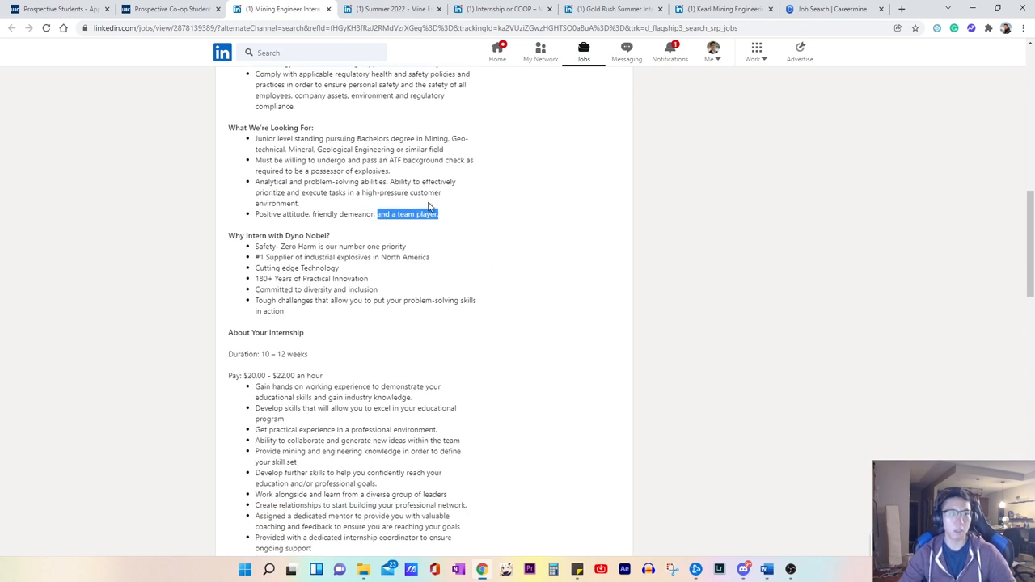
pyautogui.scroll(-3)
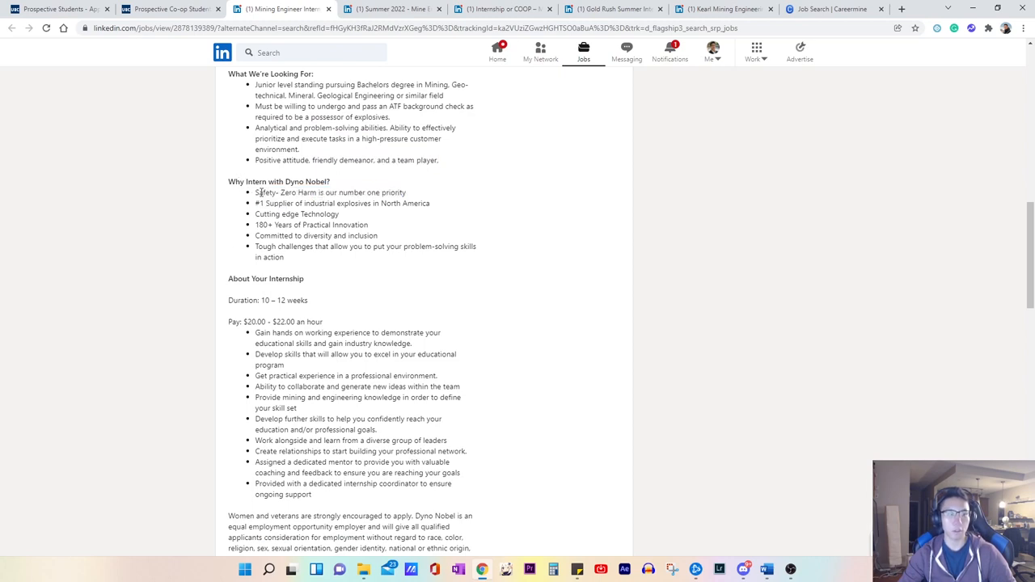
# Step: Highlight the first three reasons to intern with Dyno Nobel
pyautogui.moveTo(255, 192); pyautogui.dragTo(406, 193)
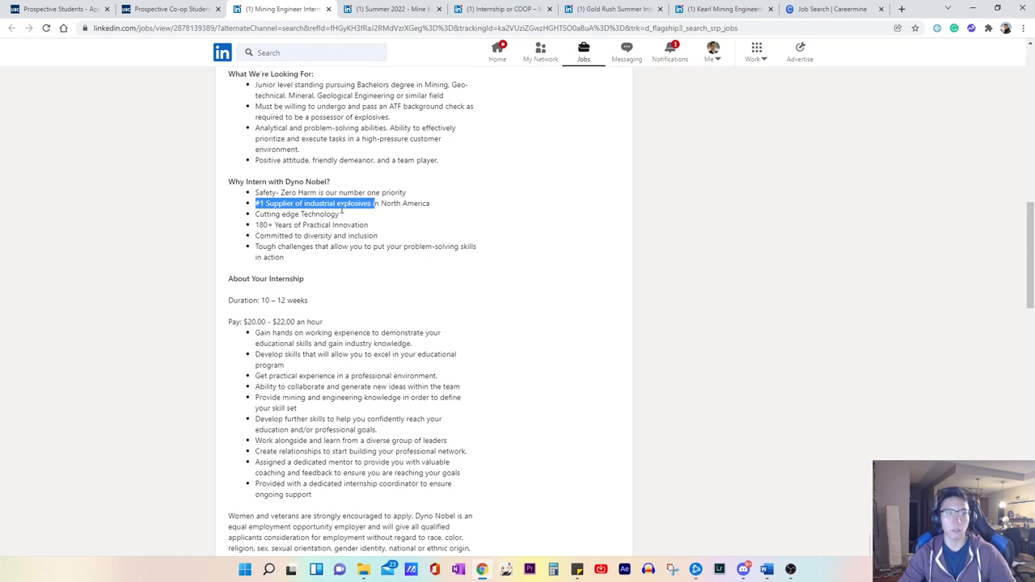
pyautogui.click(354, 231)
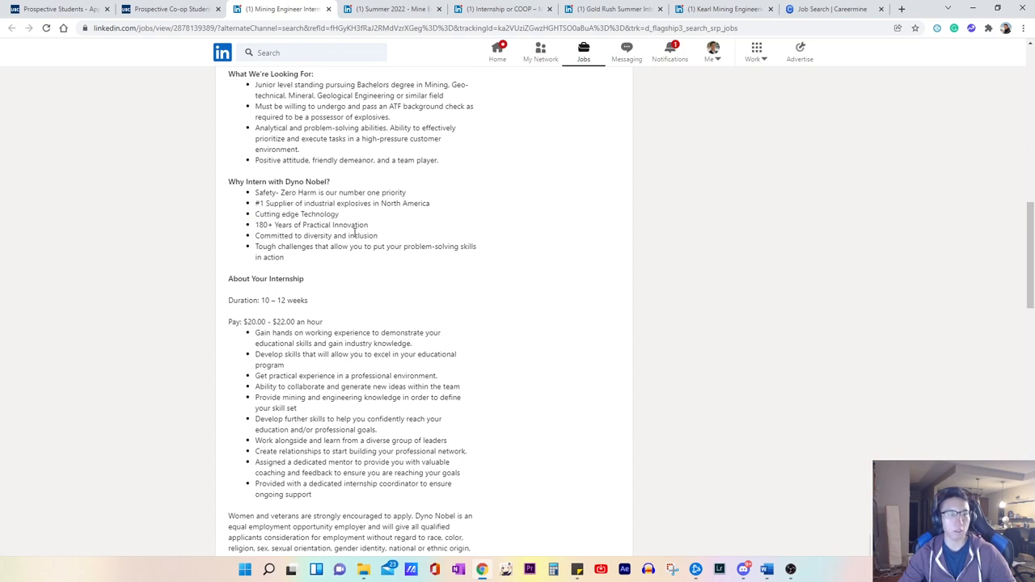
pyautogui.moveTo(345, 218)
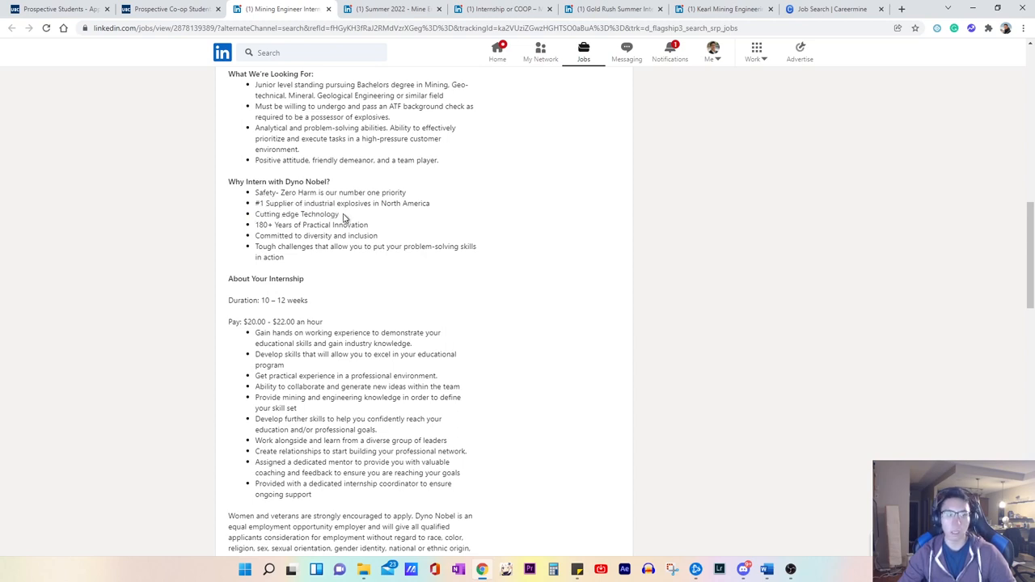
pyautogui.moveTo(253, 191); pyautogui.dragTo(340, 213)
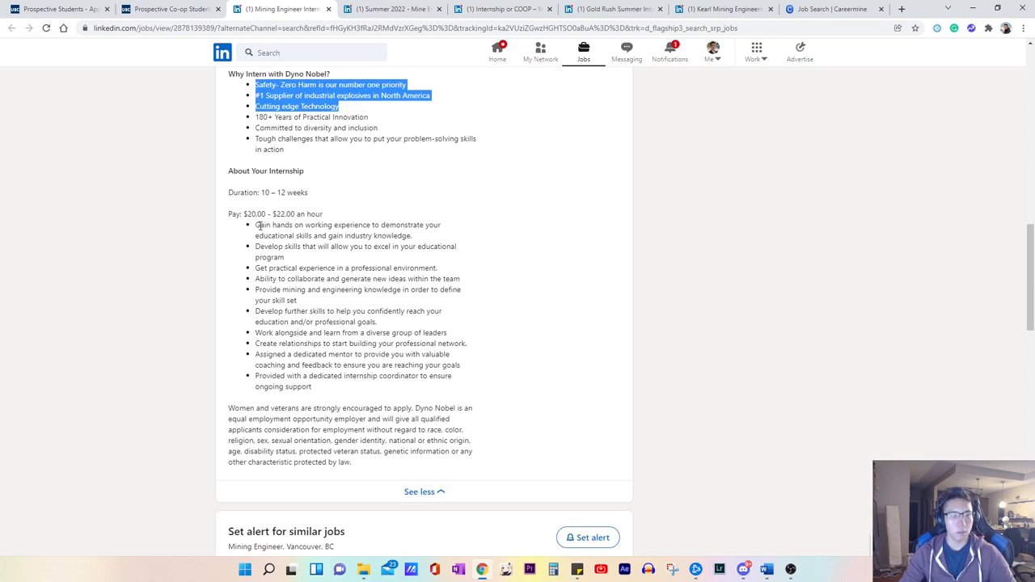
pyautogui.moveTo(279, 328)
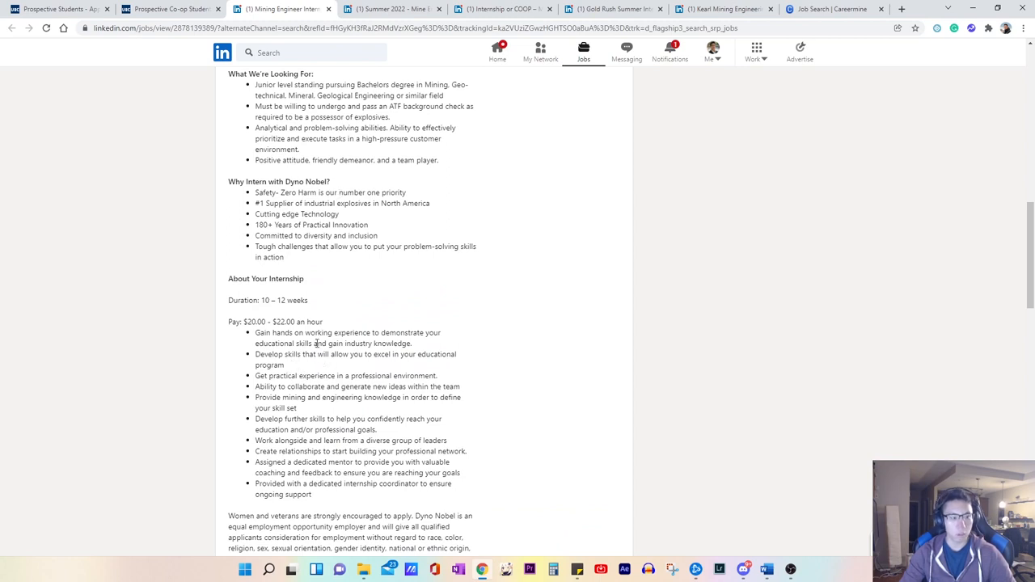
# Step: Highlight the $20.00–$22.00 hourly pay range and finish reading the posting
pyautogui.moveTo(241, 321); pyautogui.dragTo(323, 321)
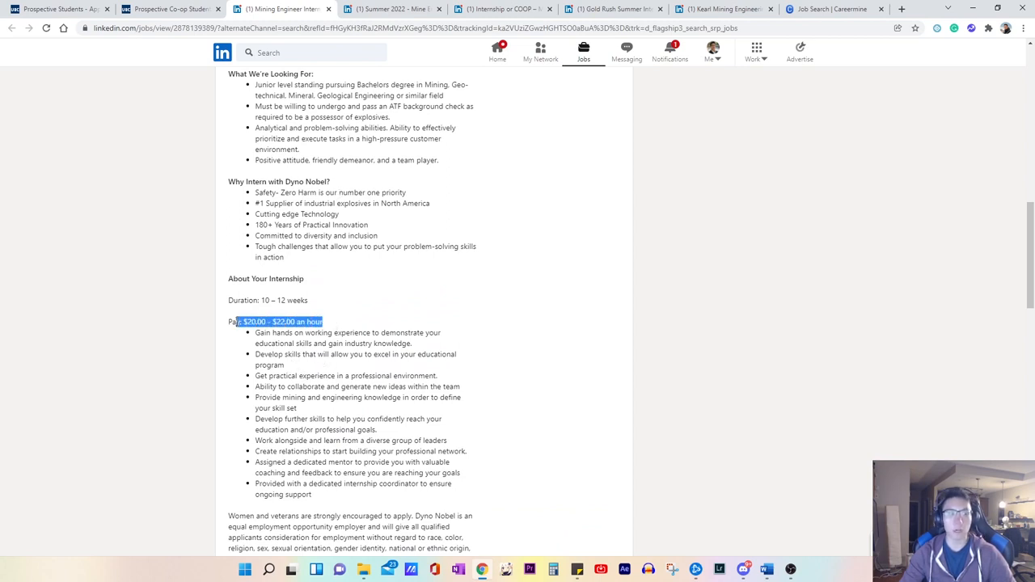
pyautogui.scroll(-3)
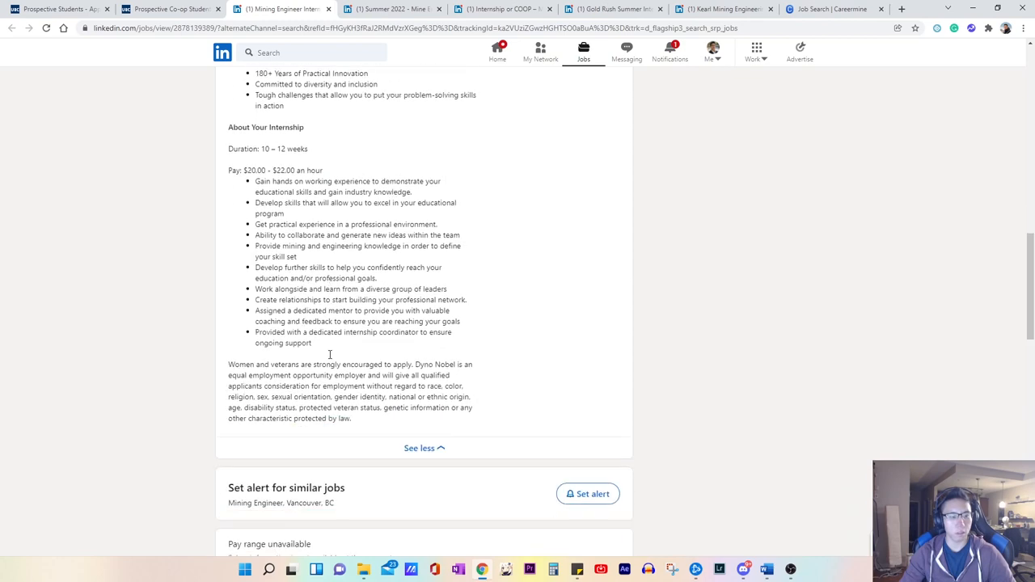
pyautogui.click(392, 9)
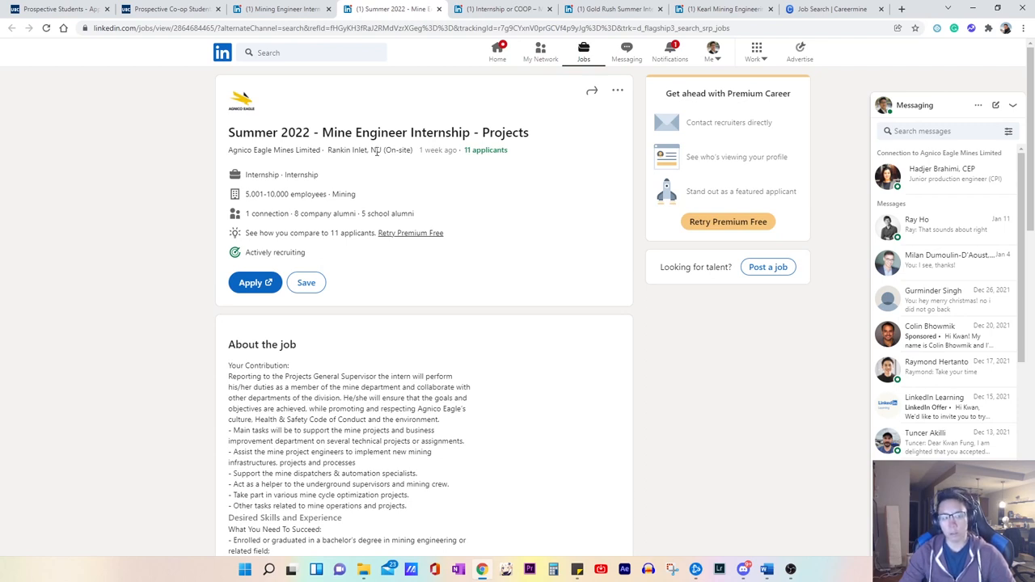
pyautogui.moveTo(377, 161)
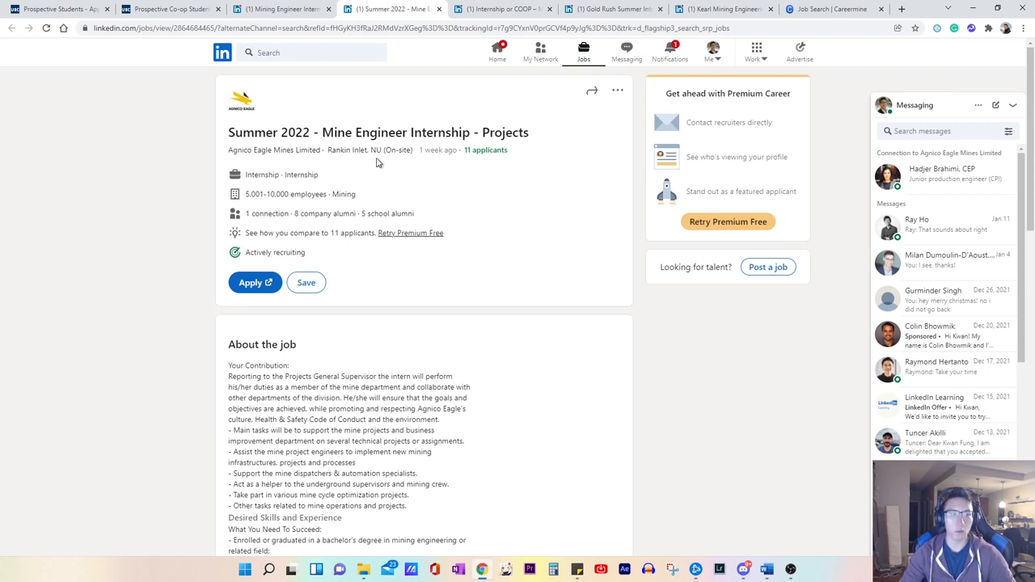
# Step: Scroll the Agnico Eagle internship posting down to About the job
pyautogui.scroll(-3)
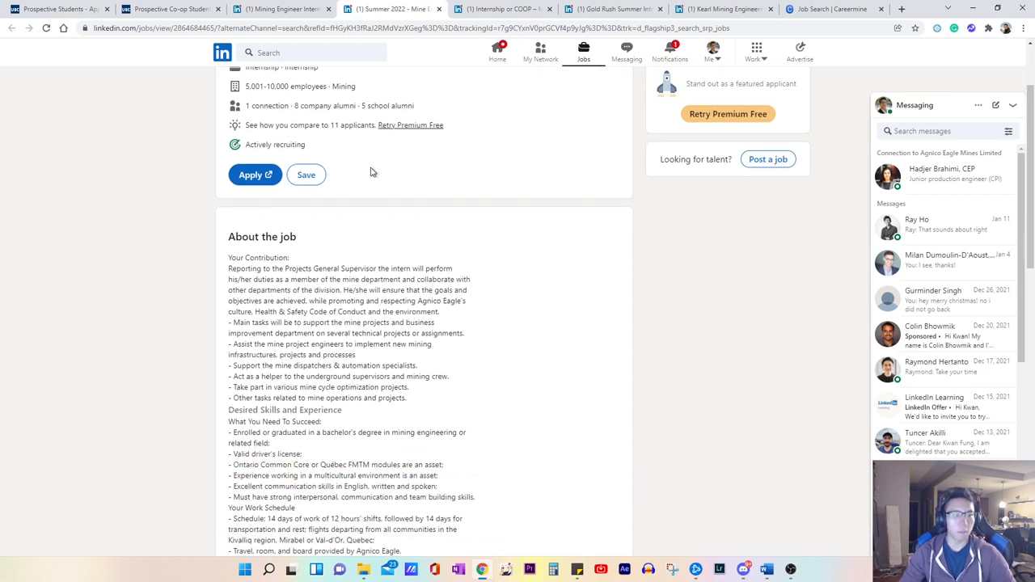
pyautogui.scroll(-3)
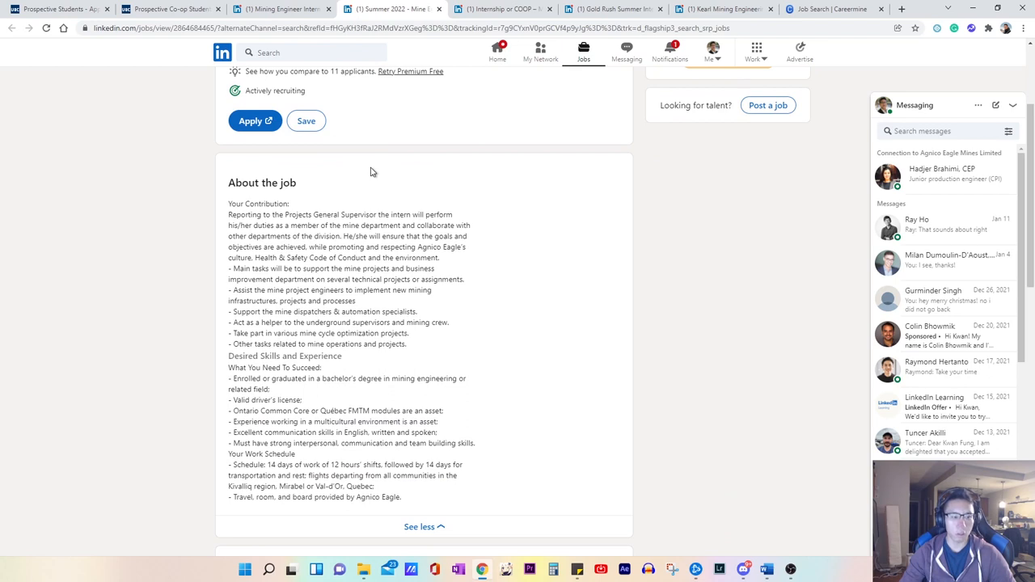
pyautogui.moveTo(373, 180)
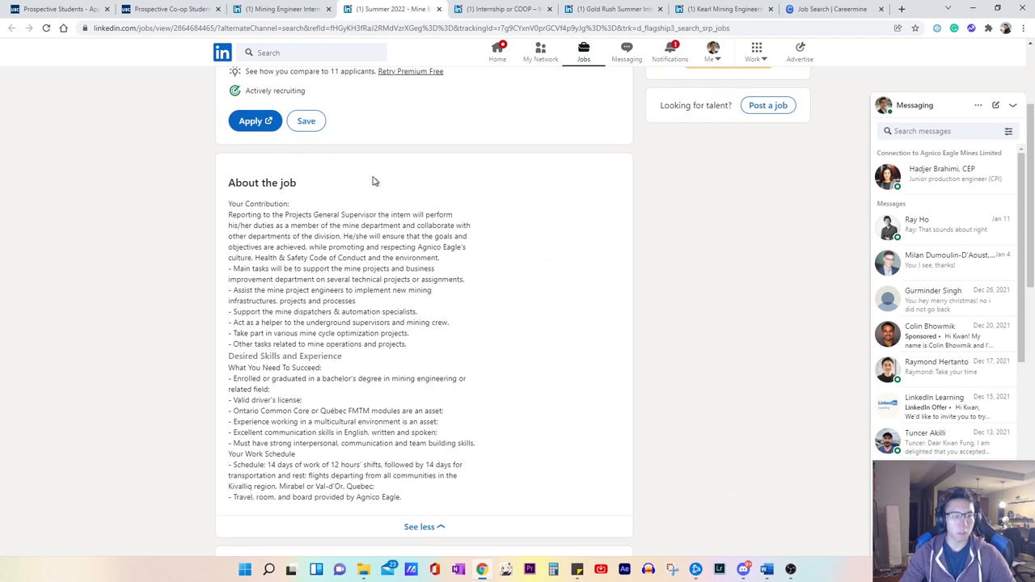
pyautogui.moveTo(341, 376)
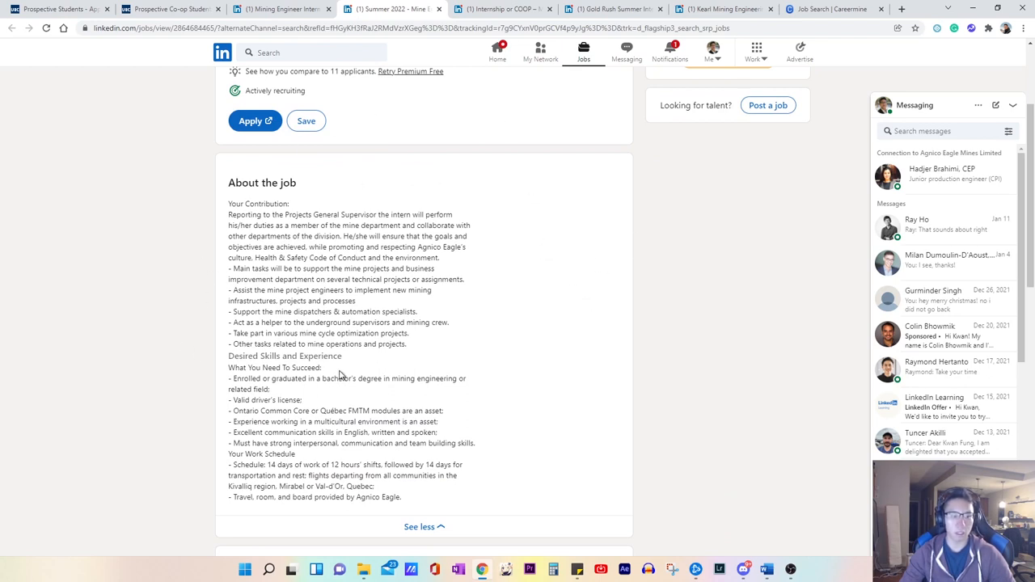
pyautogui.moveTo(340, 375)
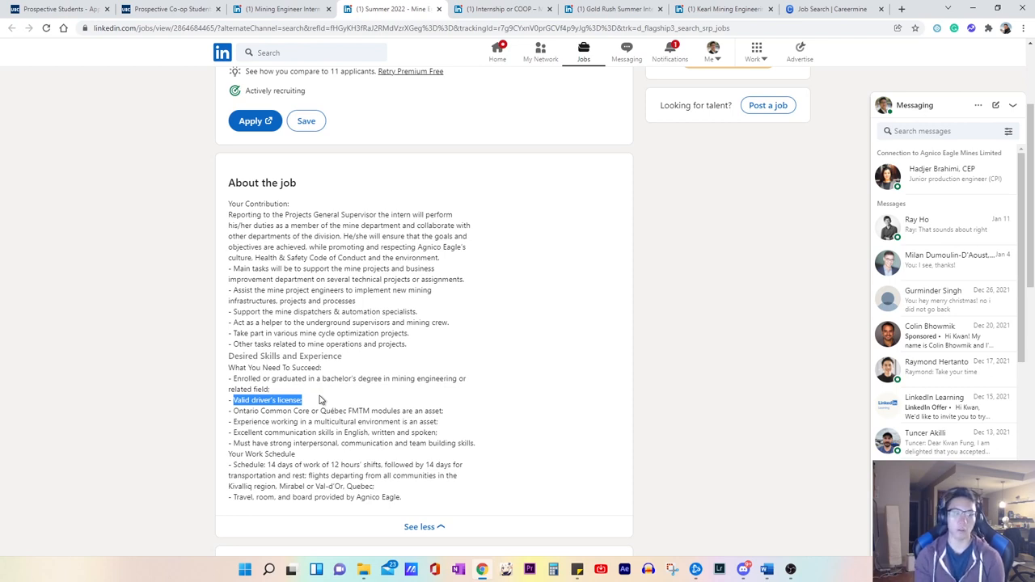
pyautogui.moveTo(317, 408)
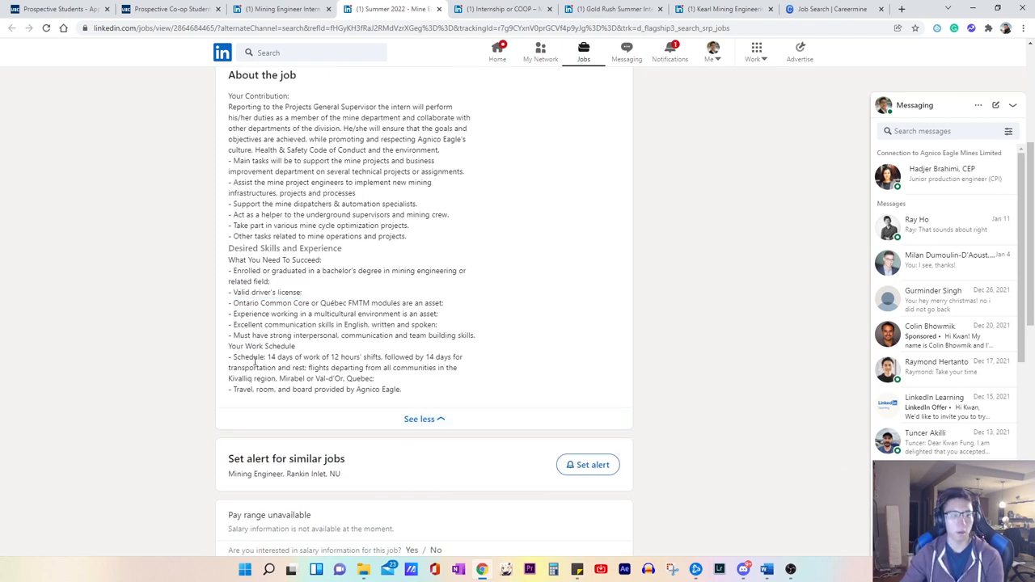
# Step: Highlight the flight departure locations and 'Travel, room, and board provided'
pyautogui.moveTo(267, 357); pyautogui.dragTo(319, 356)
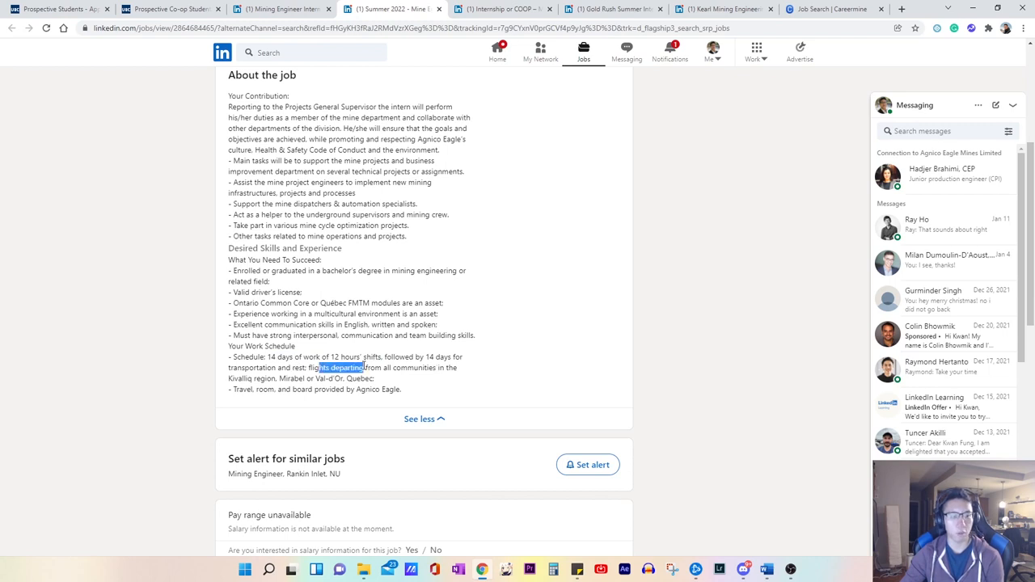
pyautogui.moveTo(317, 367); pyautogui.dragTo(374, 379)
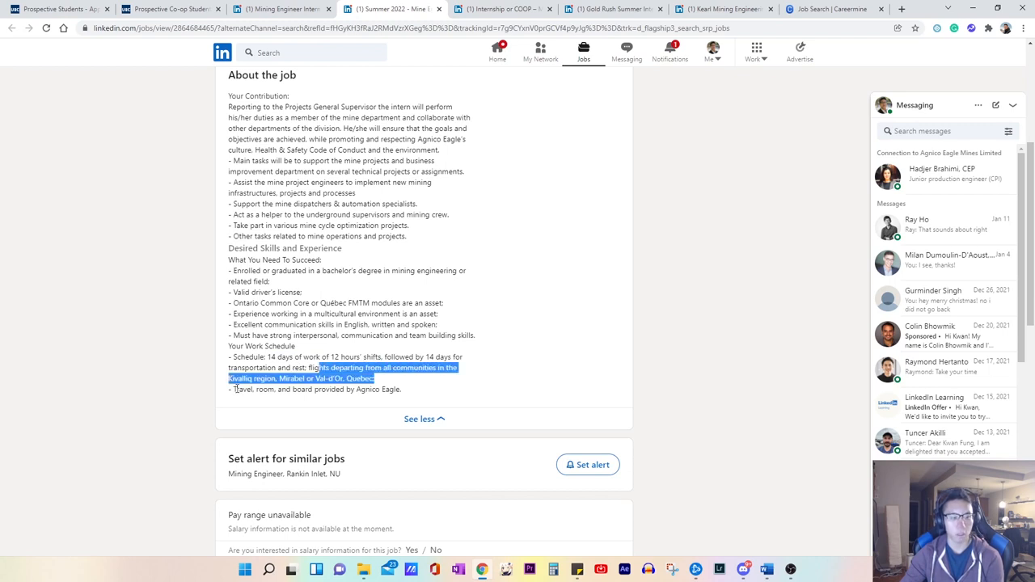
pyautogui.moveTo(315, 367); pyautogui.dragTo(332, 389)
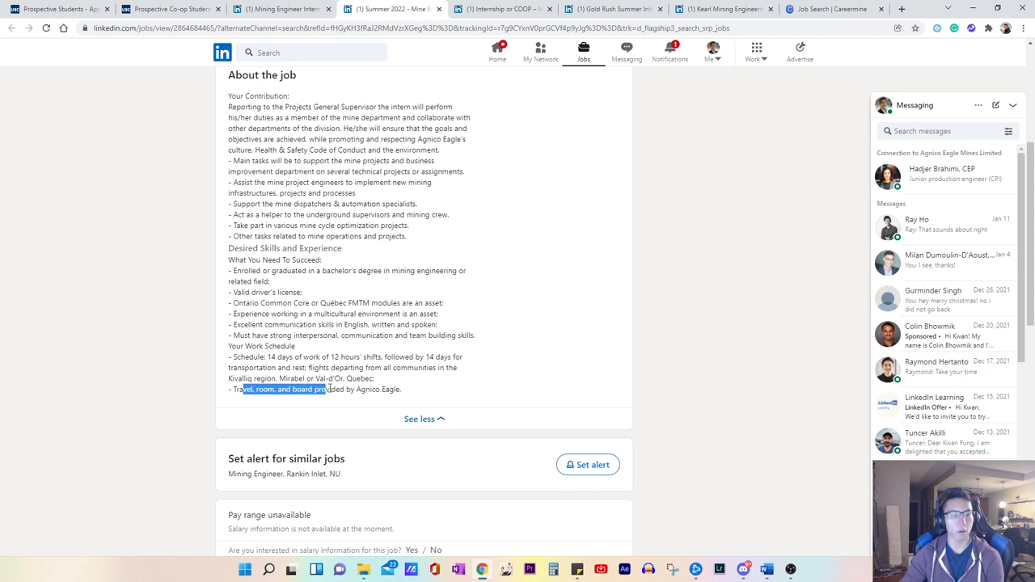
pyautogui.moveTo(497, 400)
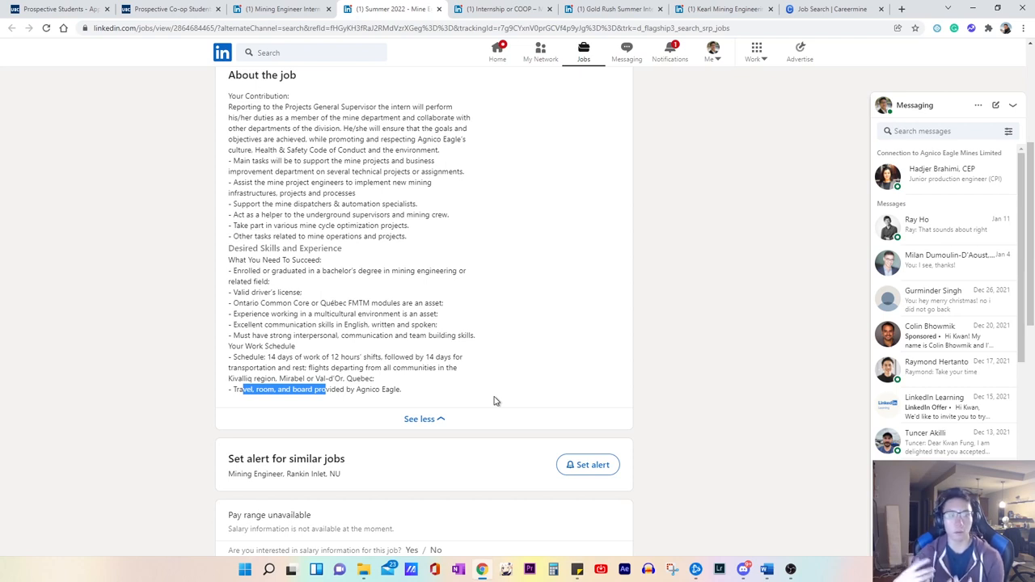
pyautogui.moveTo(508, 366)
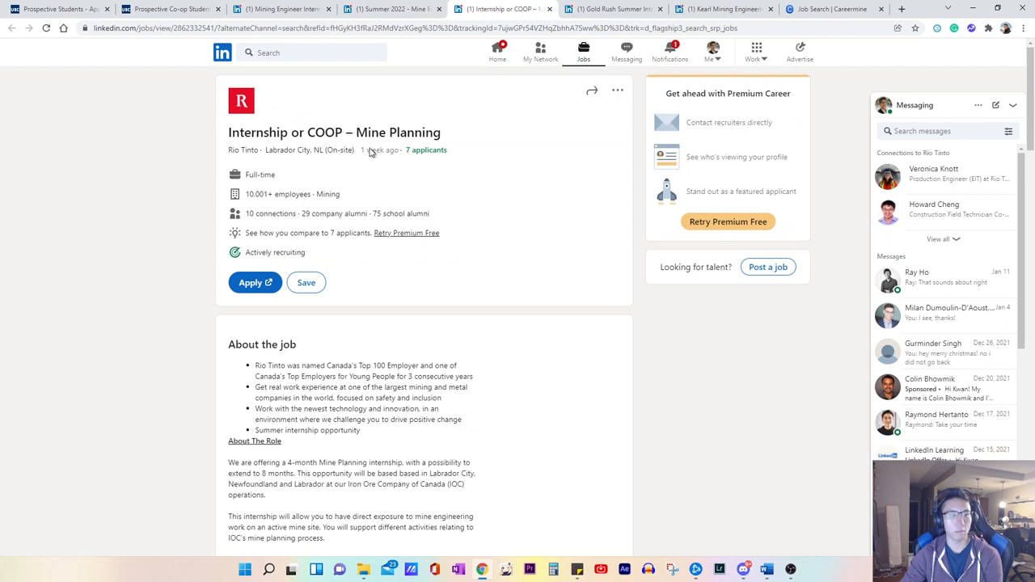
# Step: Highlight the 'We are offering a 4-month Mine Planning internship' sentence
pyautogui.scroll(-3)
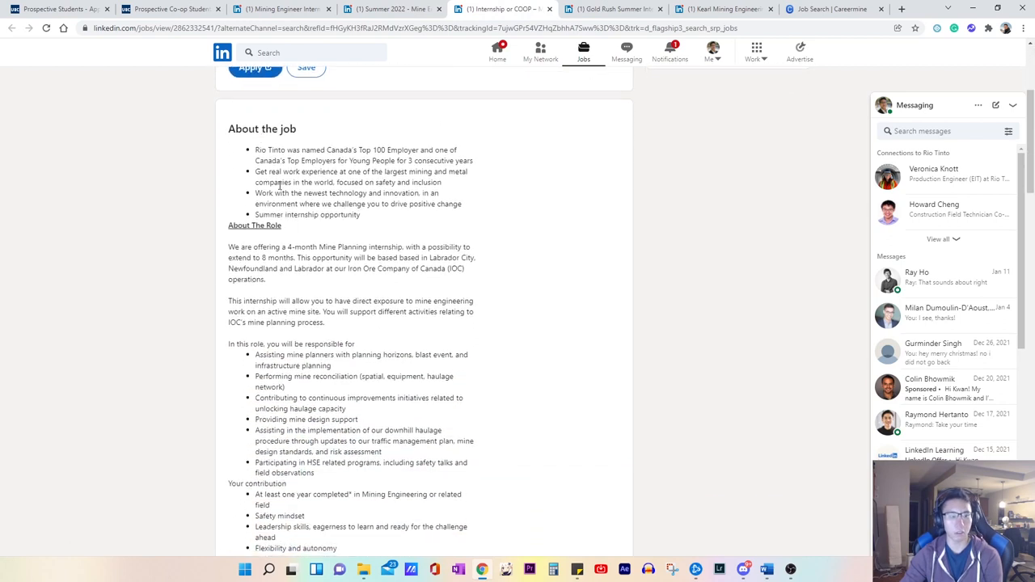
pyautogui.moveTo(229, 247); pyautogui.dragTo(295, 246)
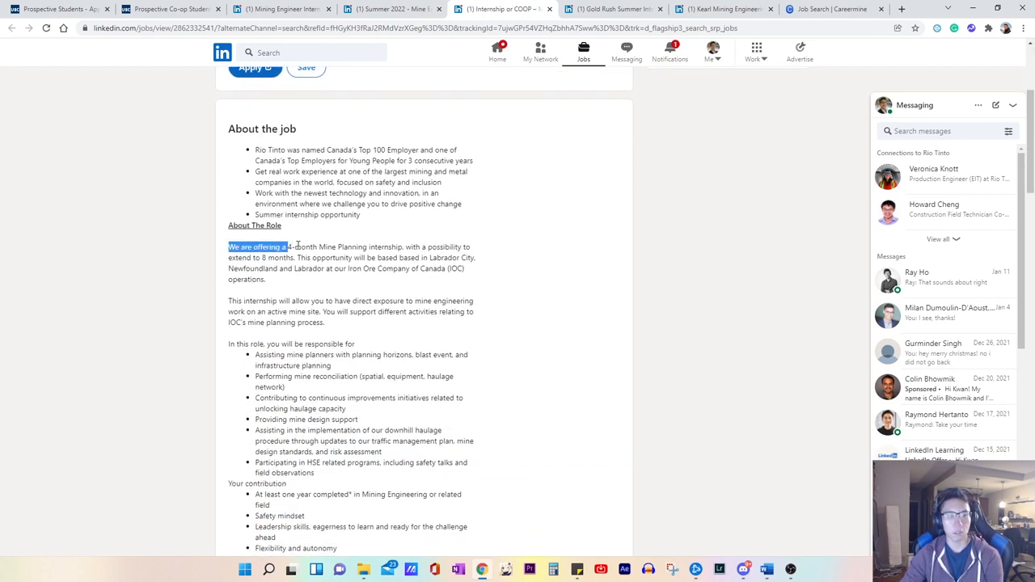
pyautogui.moveTo(291, 247); pyautogui.dragTo(396, 246)
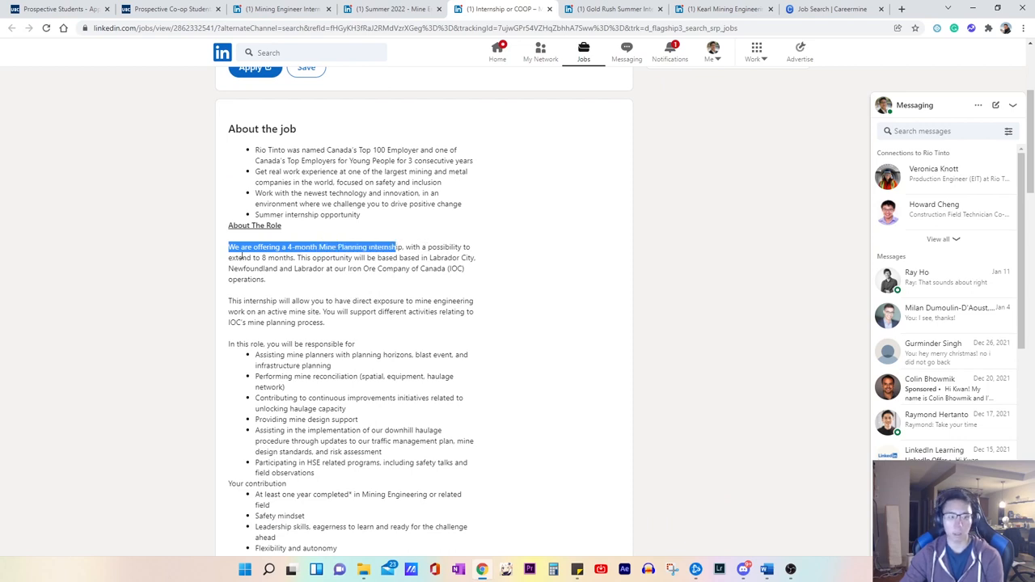
# Step: Highlight the 'At least one year completed' Mining Engineering requirement
pyautogui.scroll(-3)
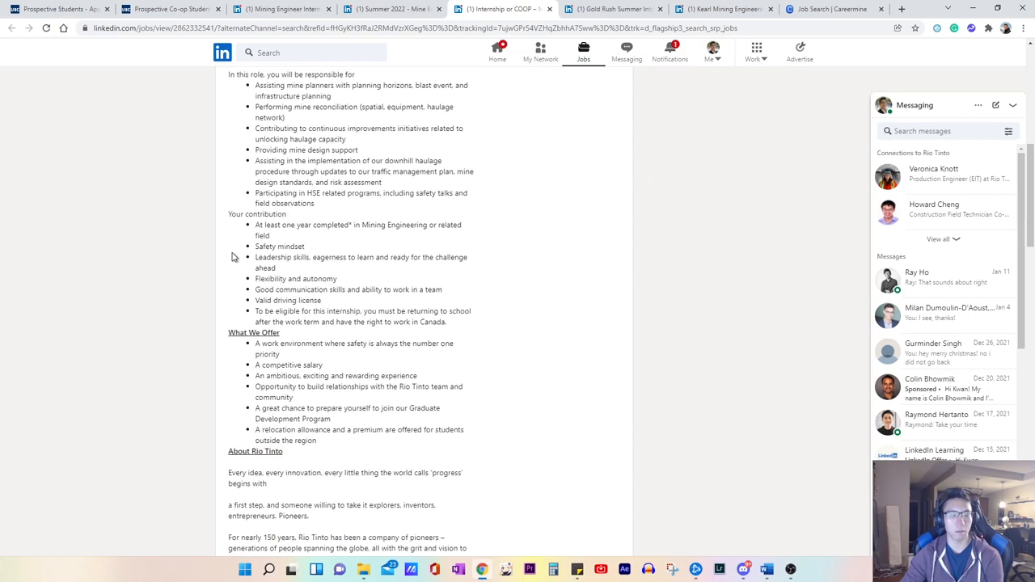
pyautogui.scroll(-3)
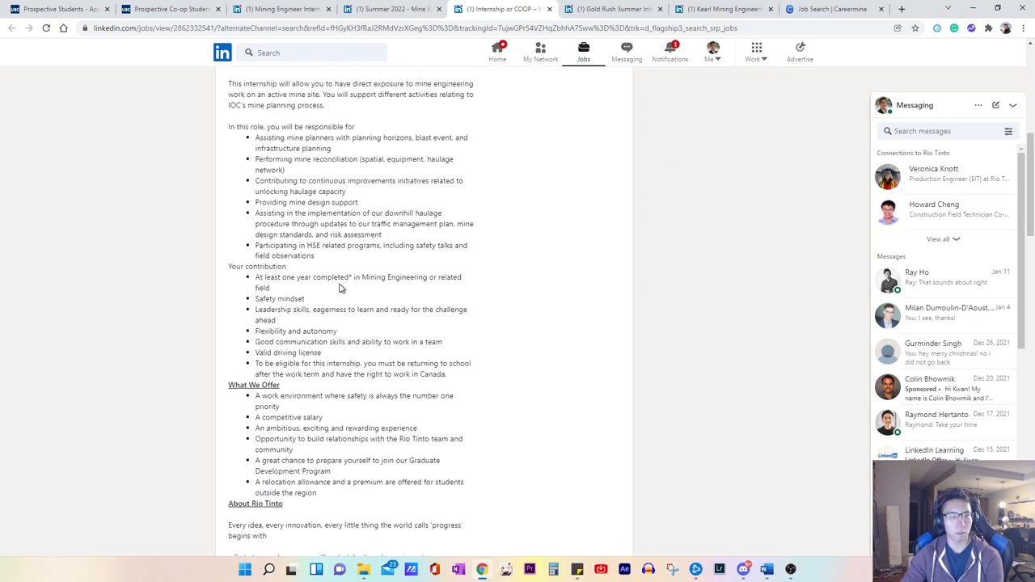
pyautogui.scroll(-3)
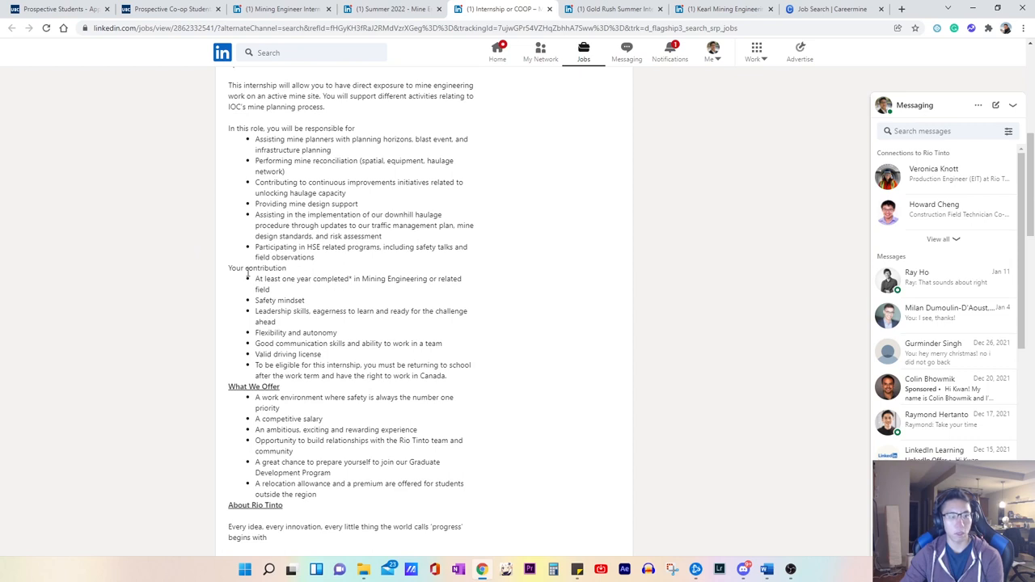
pyautogui.doubleClick(267, 279)
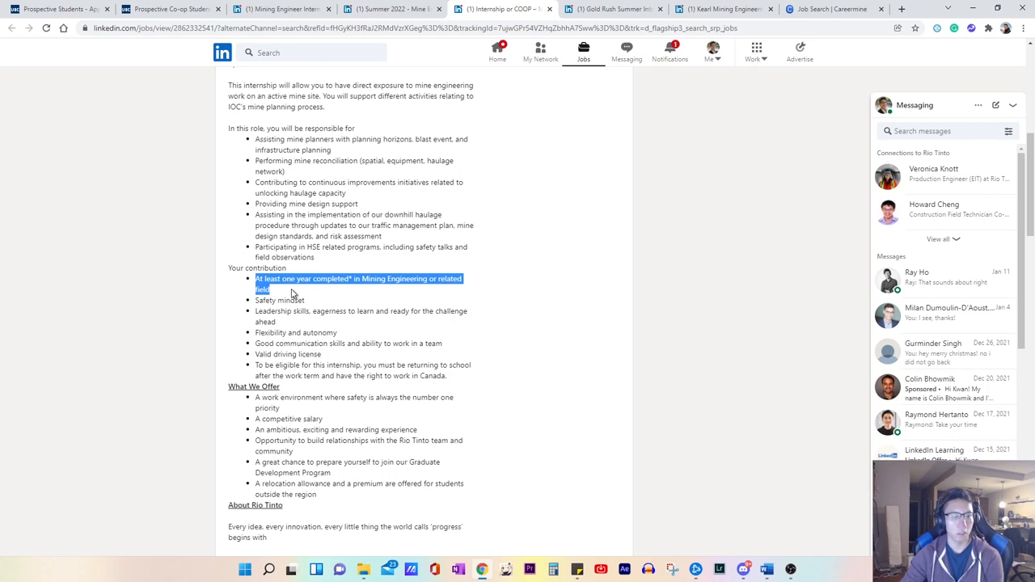
pyautogui.scroll(-3)
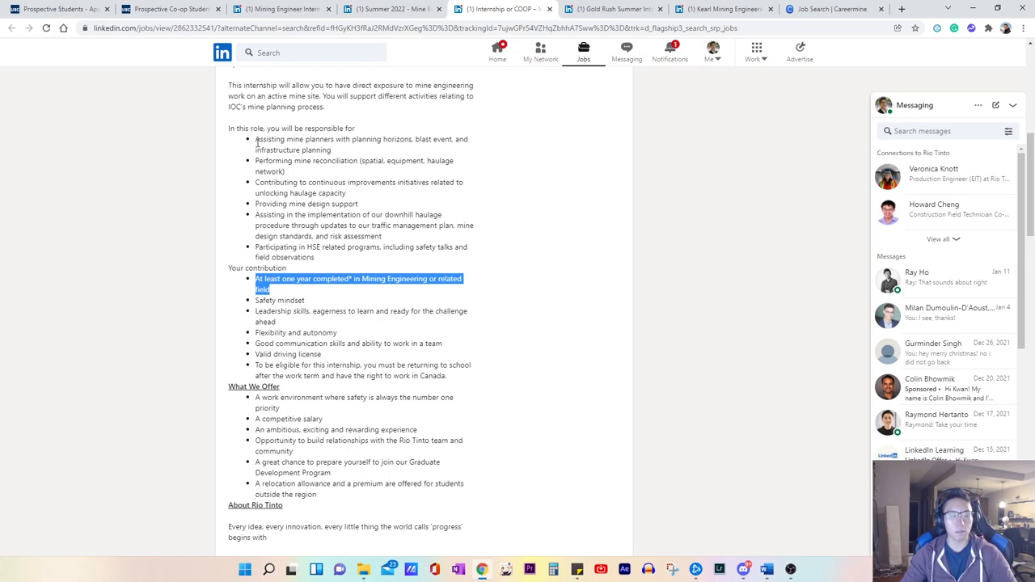
pyautogui.moveTo(255, 139); pyautogui.dragTo(326, 247)
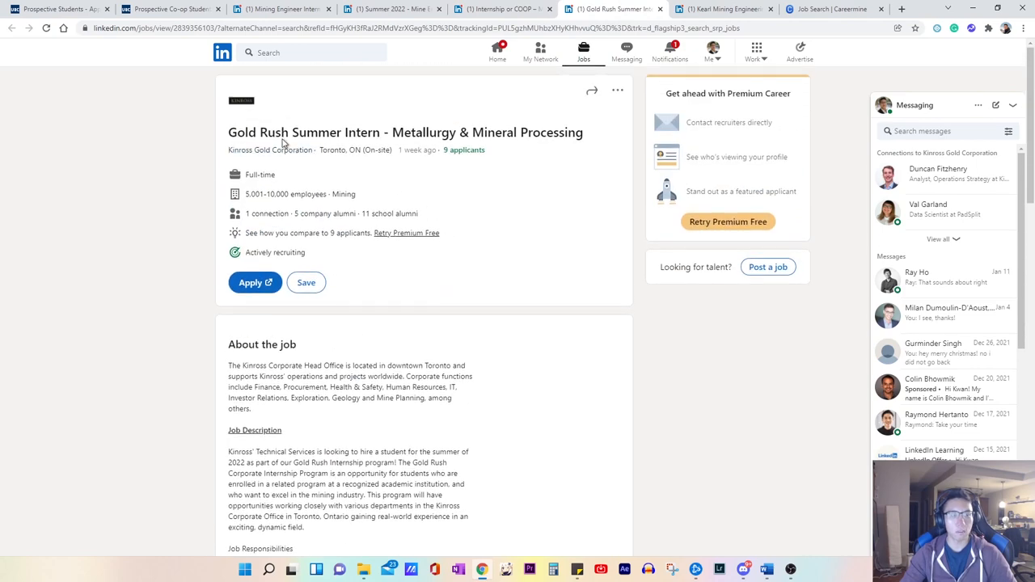
pyautogui.moveTo(506, 130)
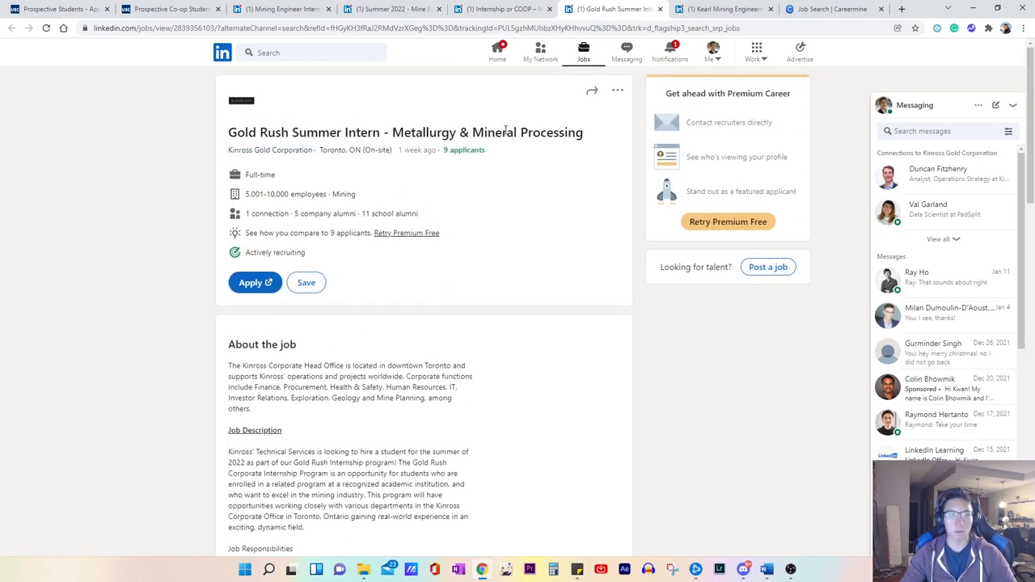
pyautogui.moveTo(270, 149)
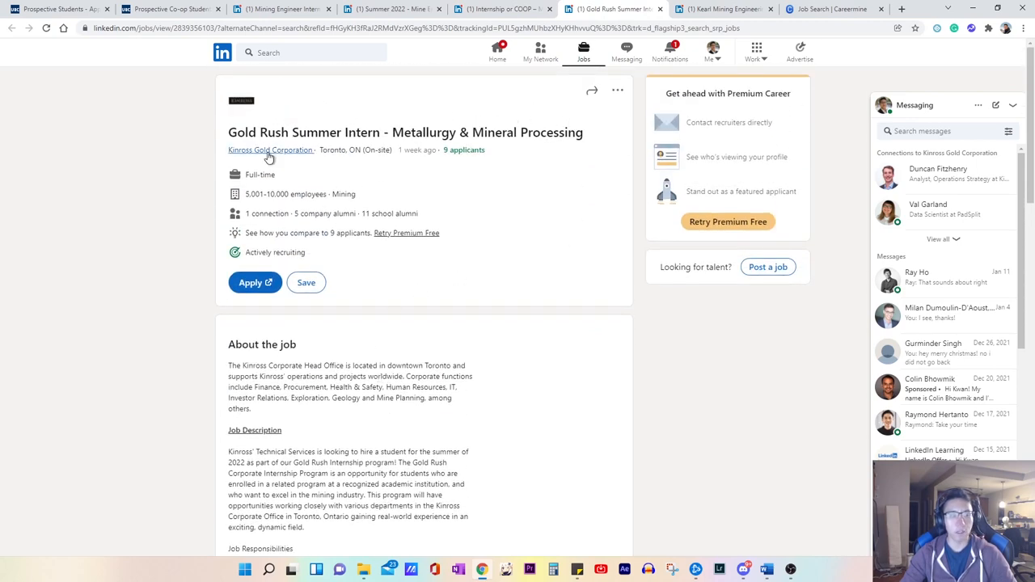
pyautogui.moveTo(335, 172)
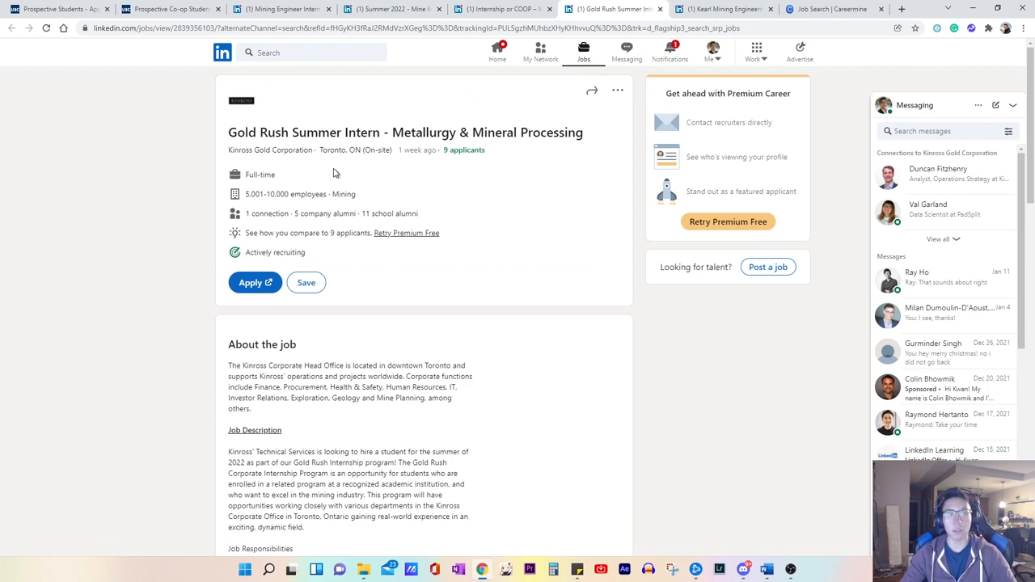
pyautogui.moveTo(381, 161)
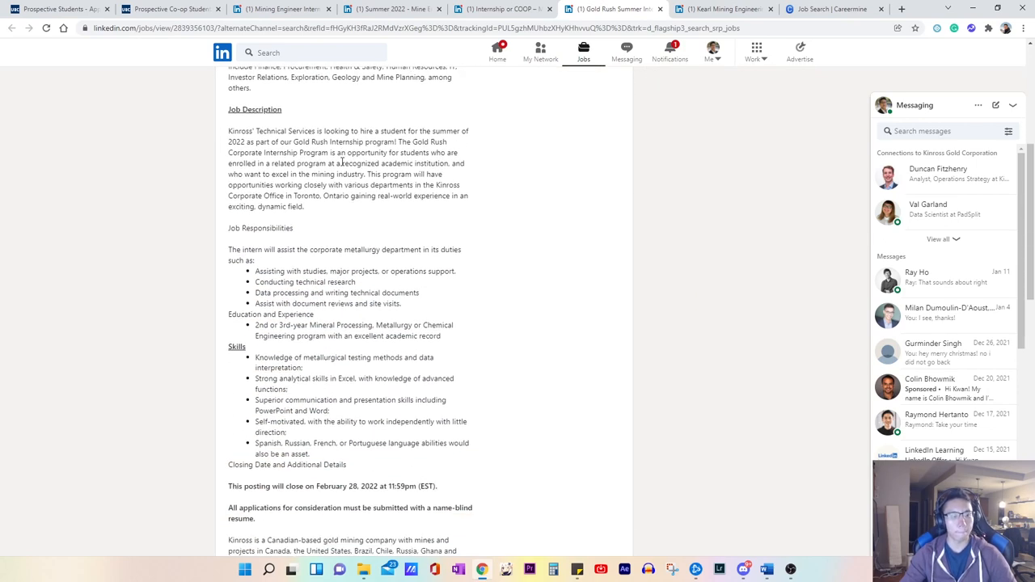
# Step: Highlight Skills section text, including the Spanish and Russian language skills
pyautogui.scroll(-3)
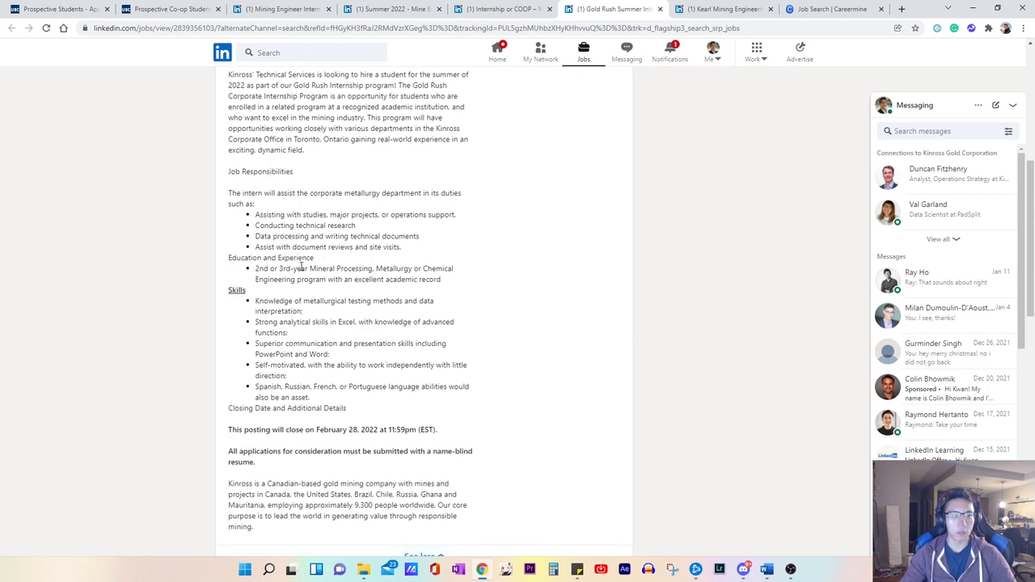
pyautogui.moveTo(255, 268); pyautogui.dragTo(308, 268)
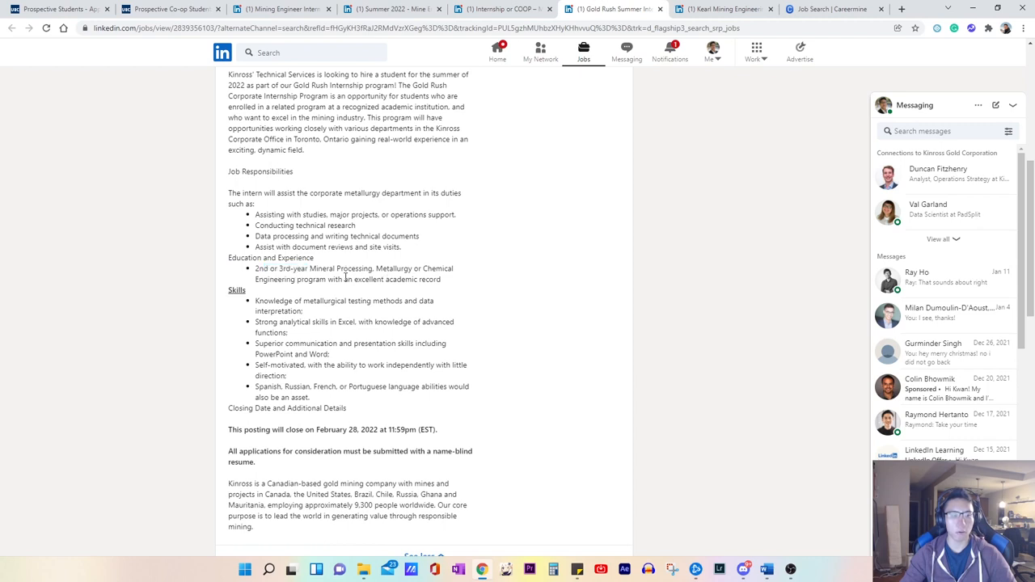
pyautogui.doubleClick(280, 268)
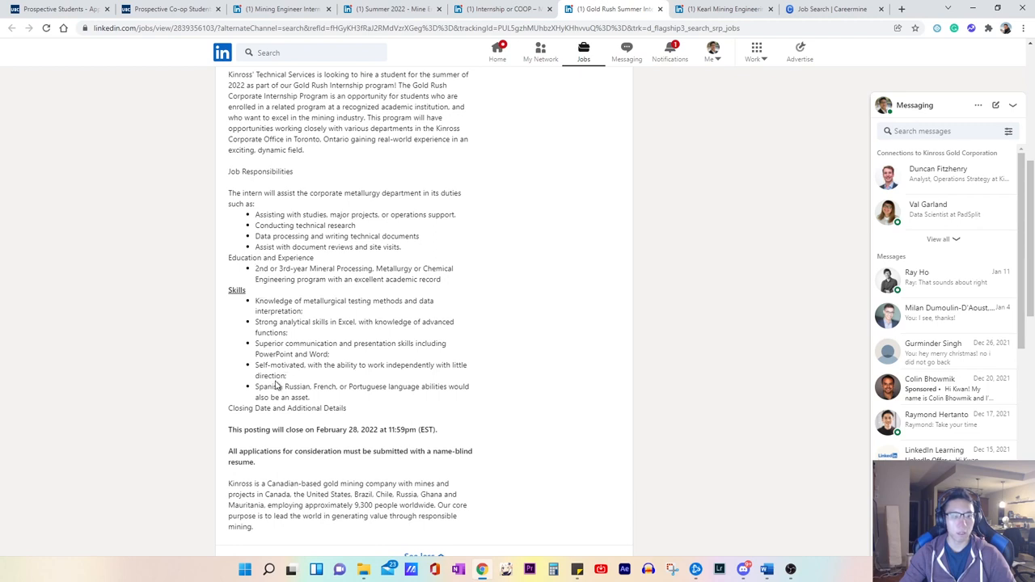
pyautogui.doubleClick(260, 386)
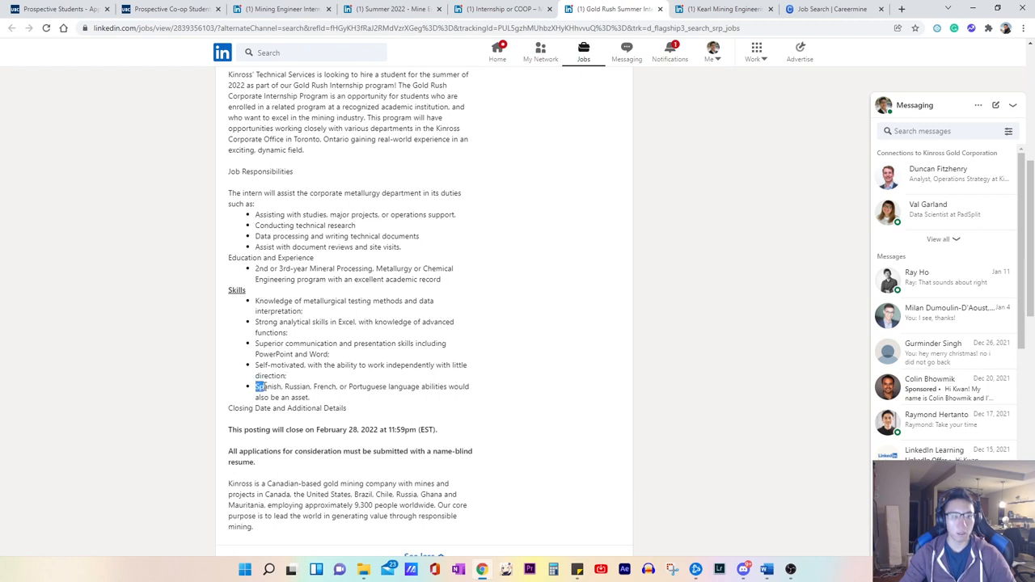
pyautogui.moveTo(259, 387); pyautogui.dragTo(311, 386)
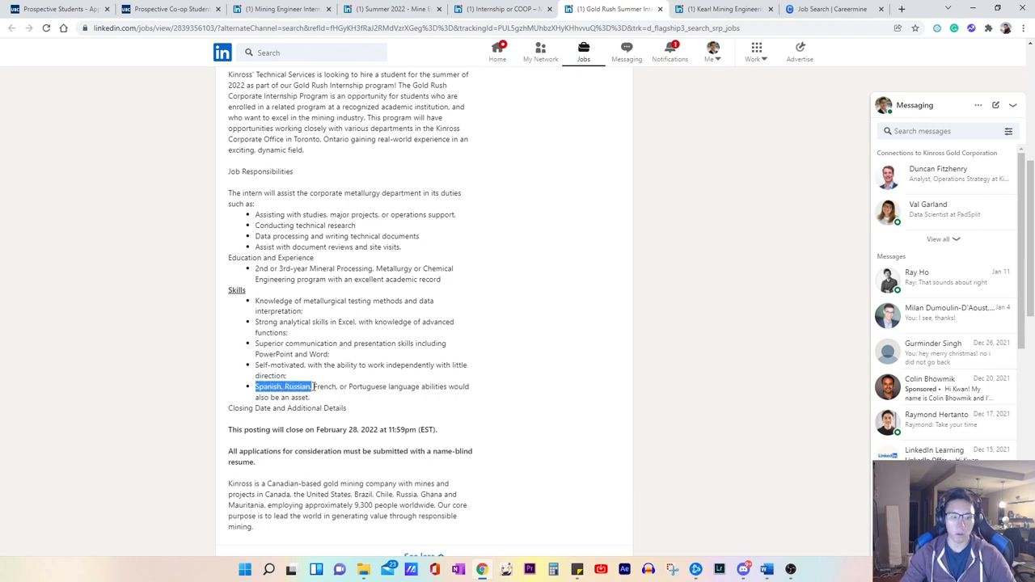
pyautogui.moveTo(312, 386); pyautogui.dragTo(307, 397)
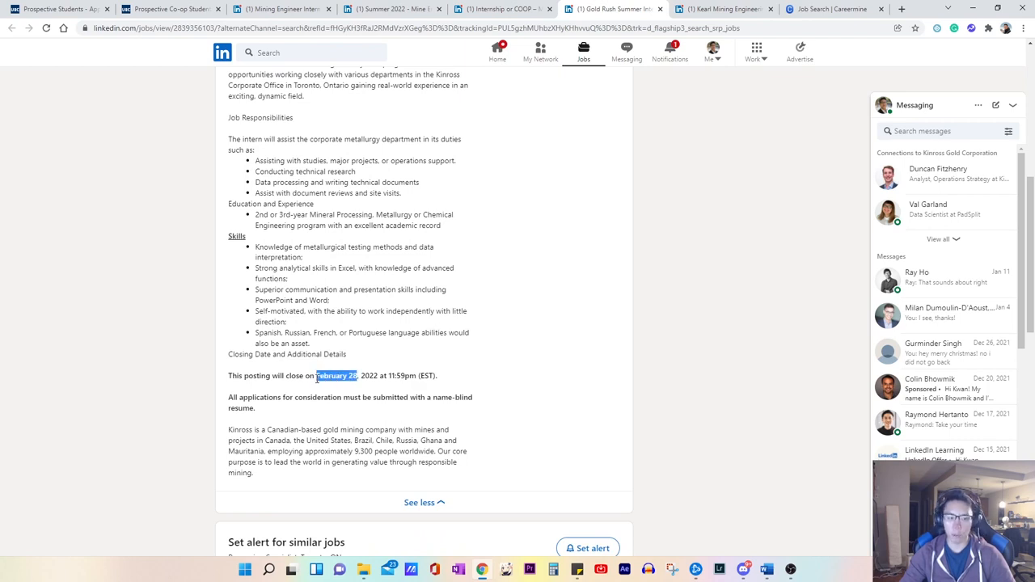
# Step: Review the closing time and name-blind resume rule, then clear the highlight
pyautogui.scroll(-3)
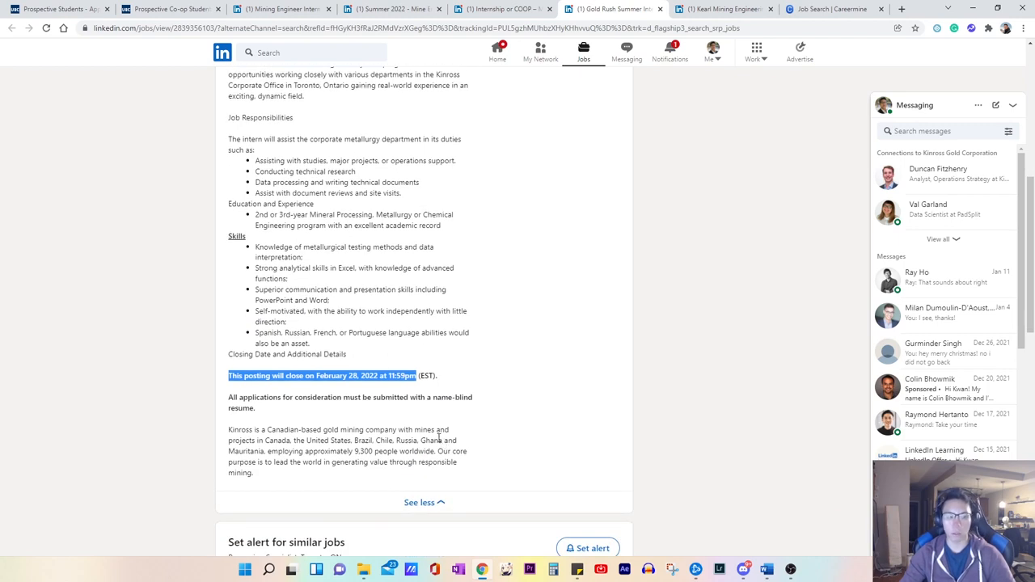
pyautogui.scroll(-3)
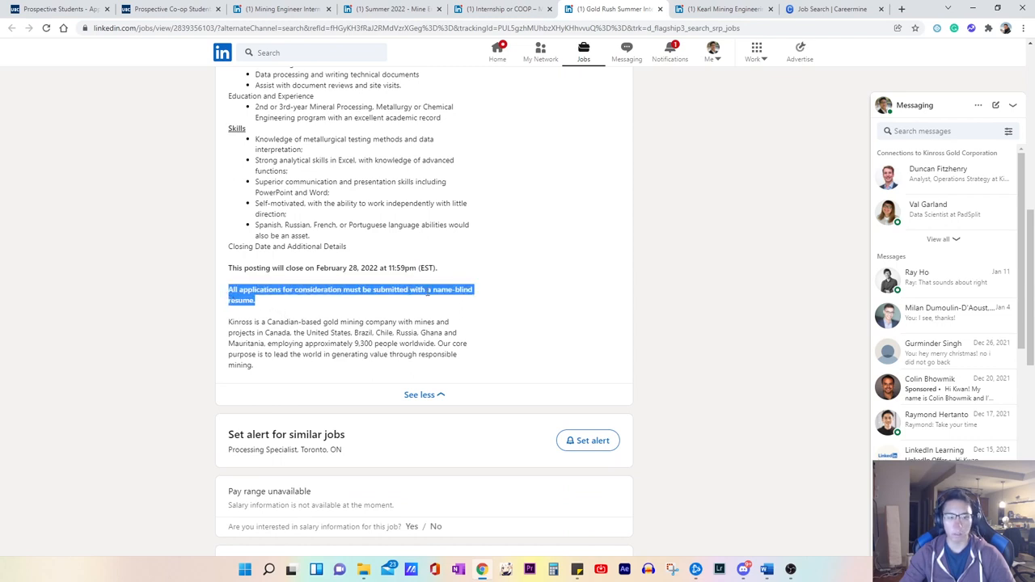
pyautogui.scroll(3)
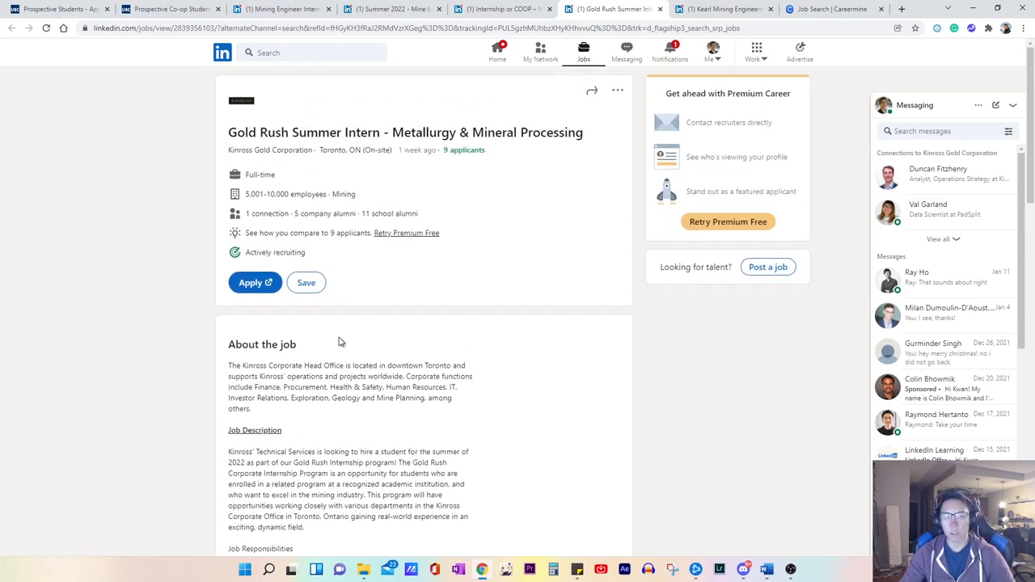
pyautogui.scroll(-3)
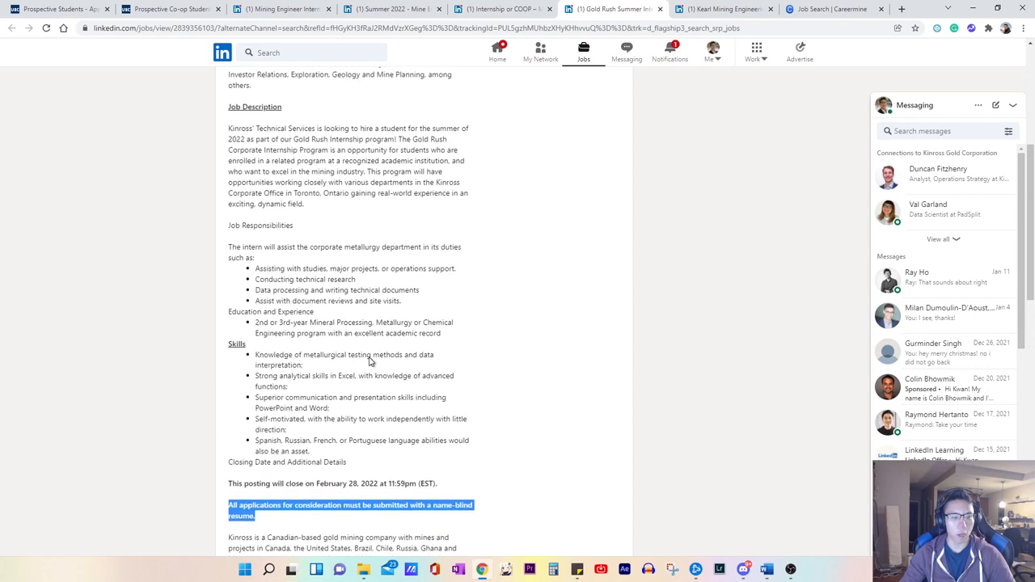
pyautogui.scroll(-3)
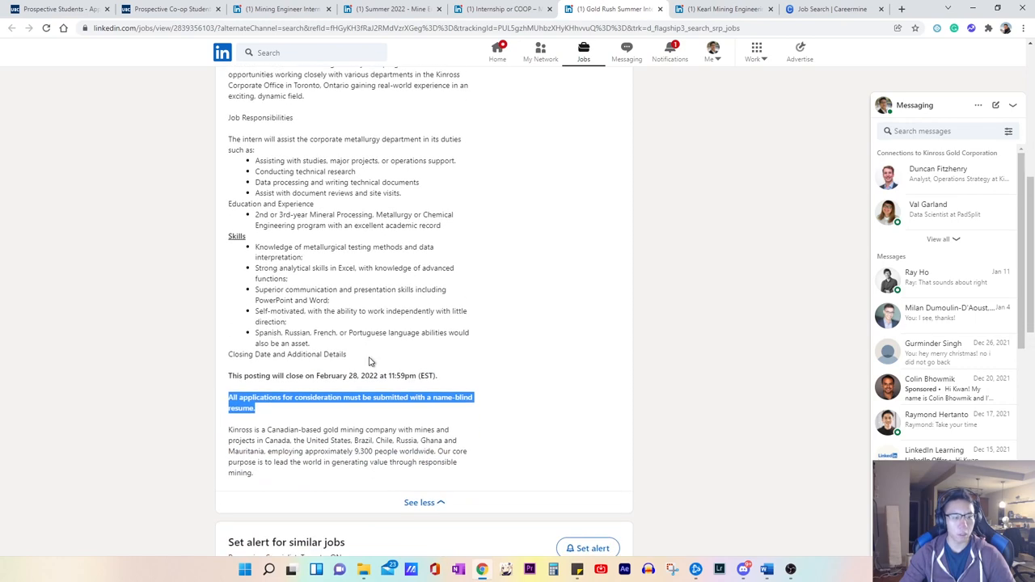
pyautogui.moveTo(318, 373)
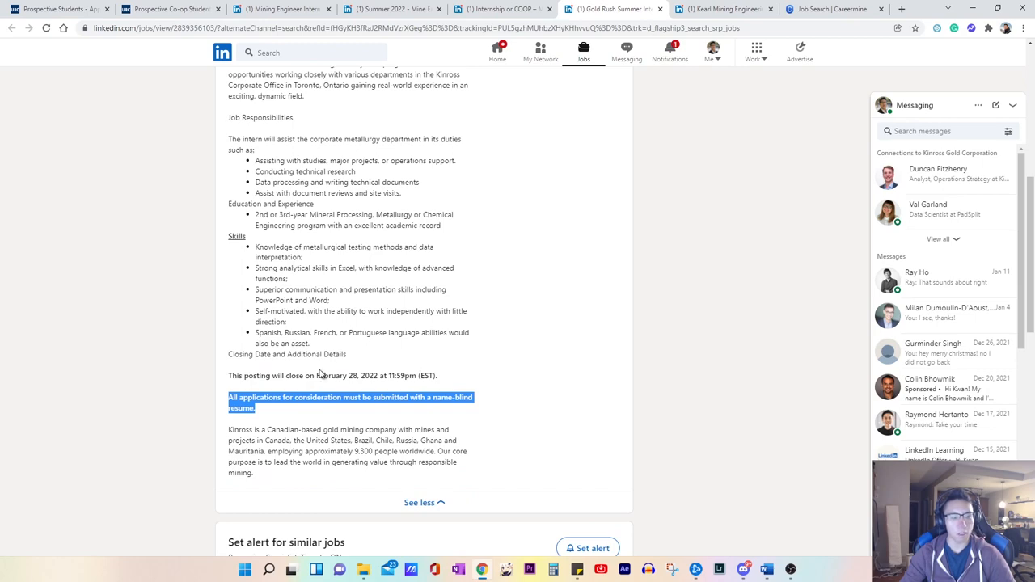
pyautogui.click(285, 411)
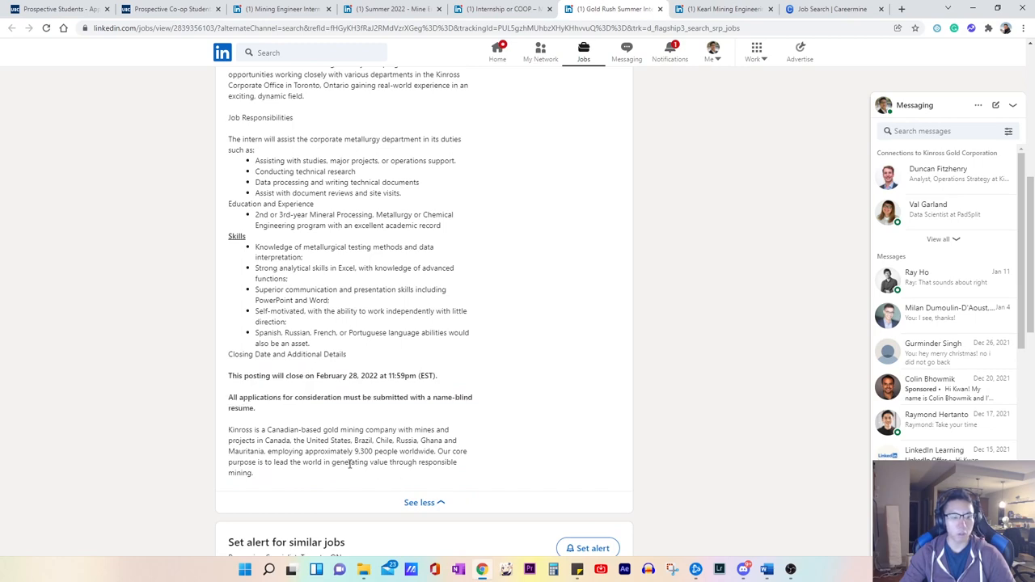
pyautogui.scroll(-3)
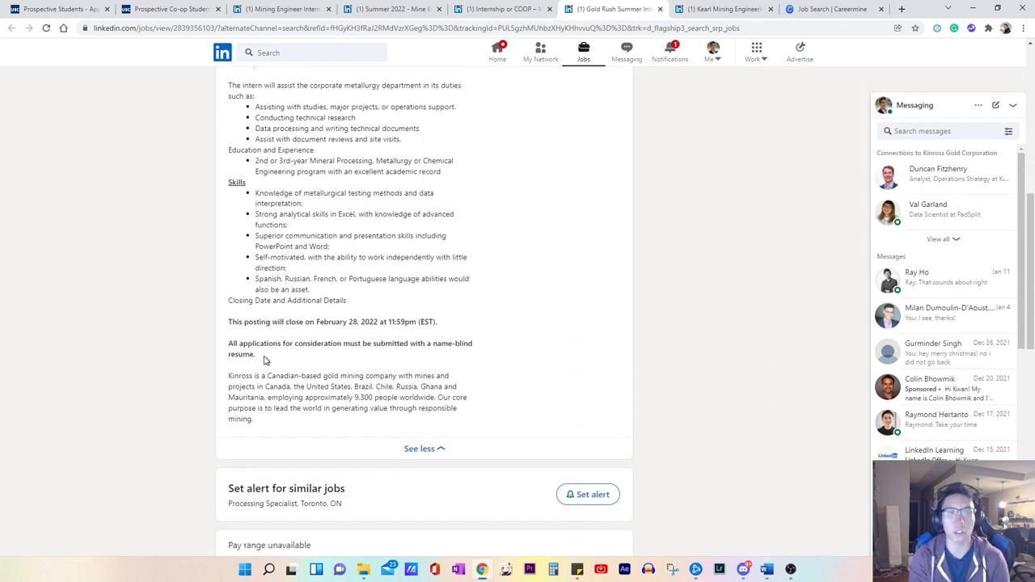
pyautogui.moveTo(267, 361)
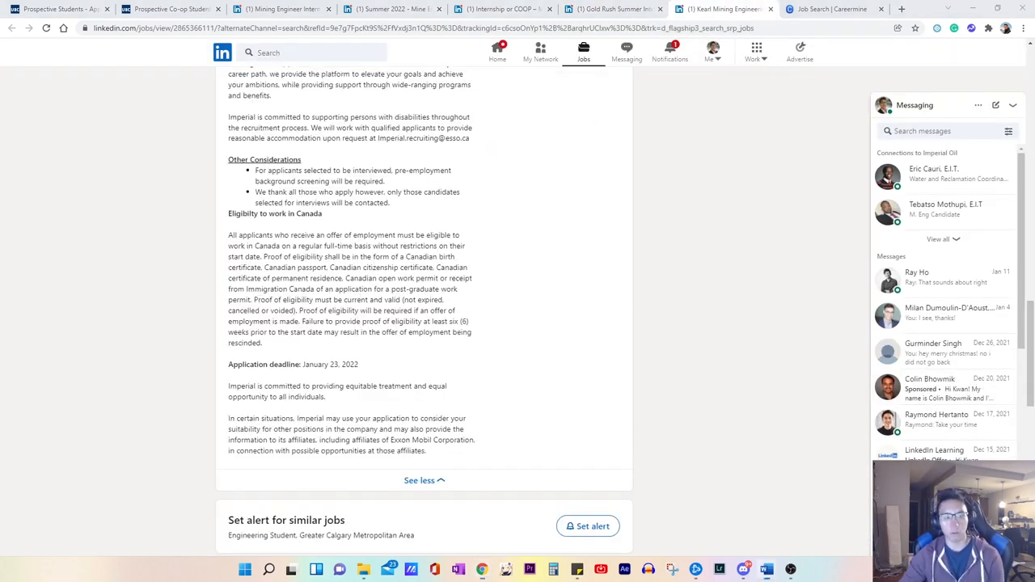
pyautogui.moveTo(596, 341)
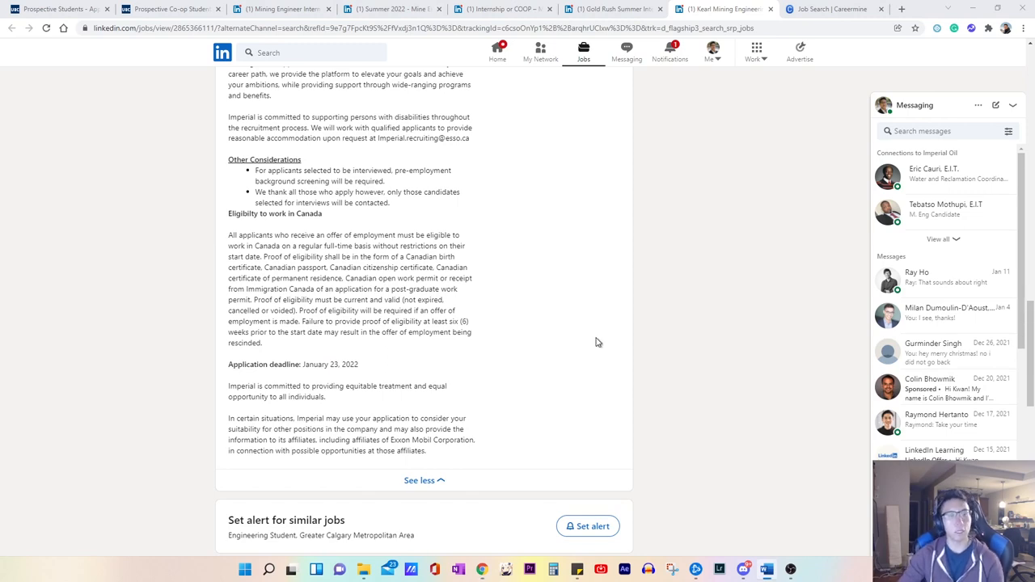
# Step: Scroll the Kearl posting down to the January 23, 2022 application deadline
pyautogui.scroll(-3)
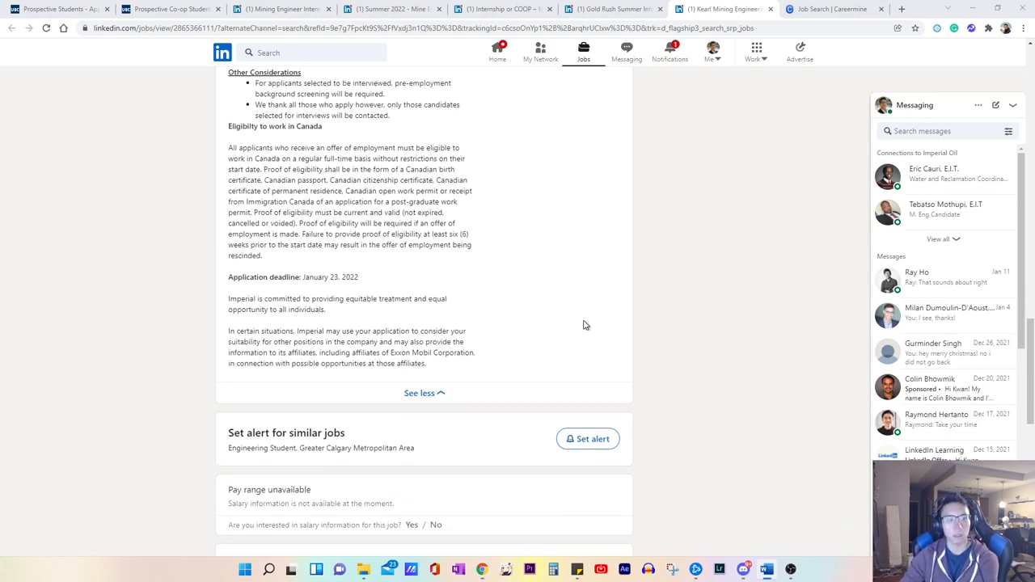